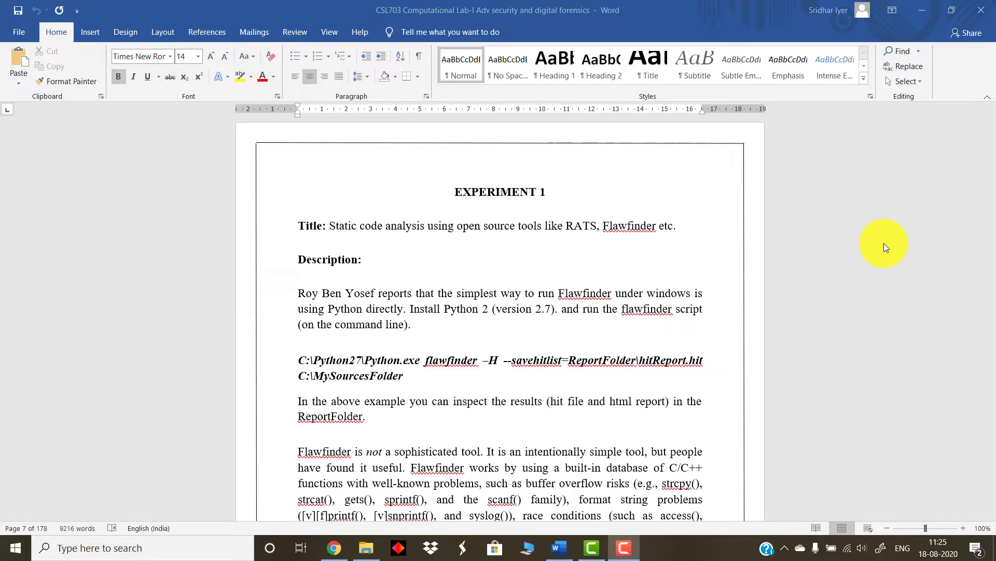
mouse_move(699, 446)
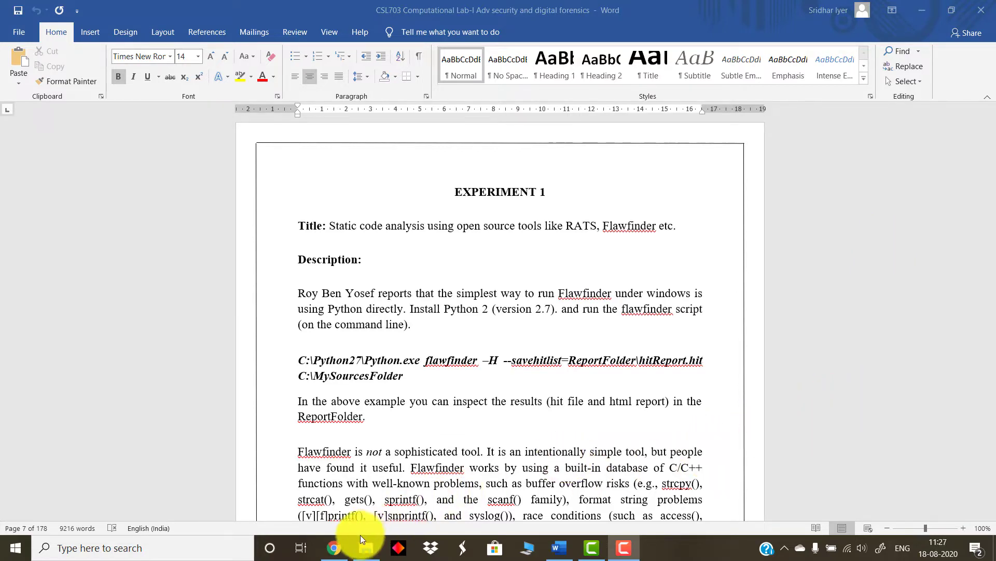
Step: Download flawfinder-2.0.11.tar.gz from the dwheeler.com/flawfinder Downloading and Installing section
click(333, 547)
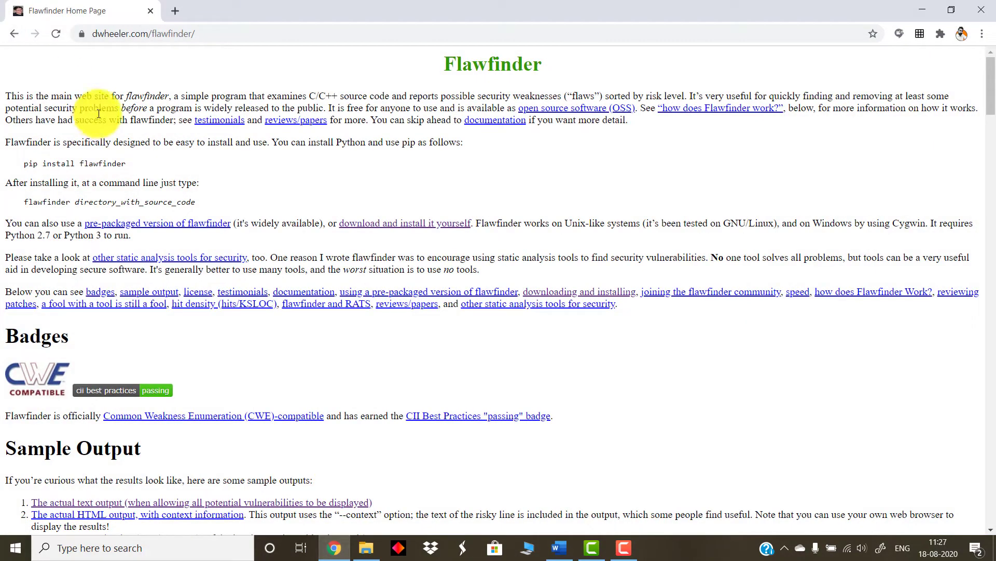
click(144, 33)
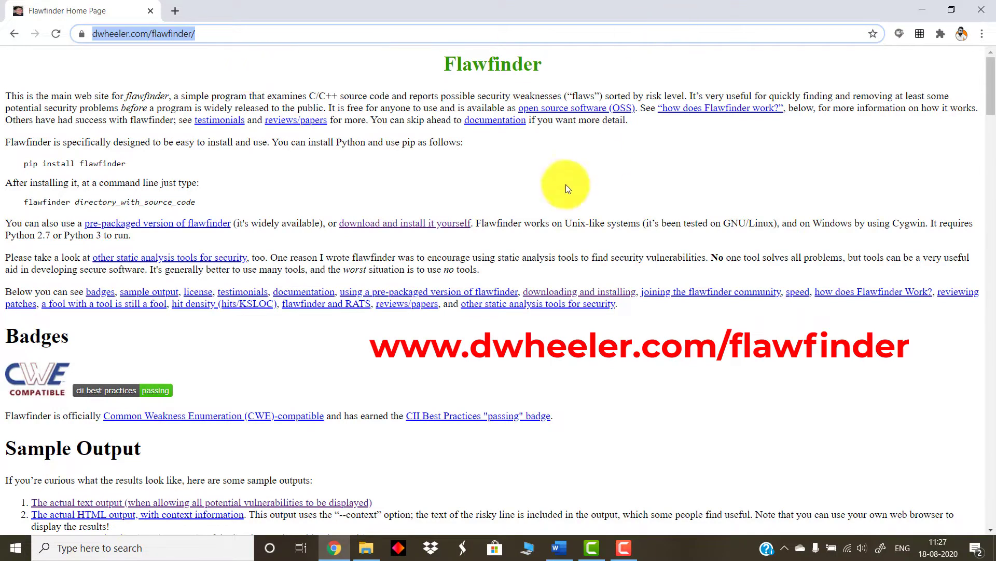
mouse_move(704, 379)
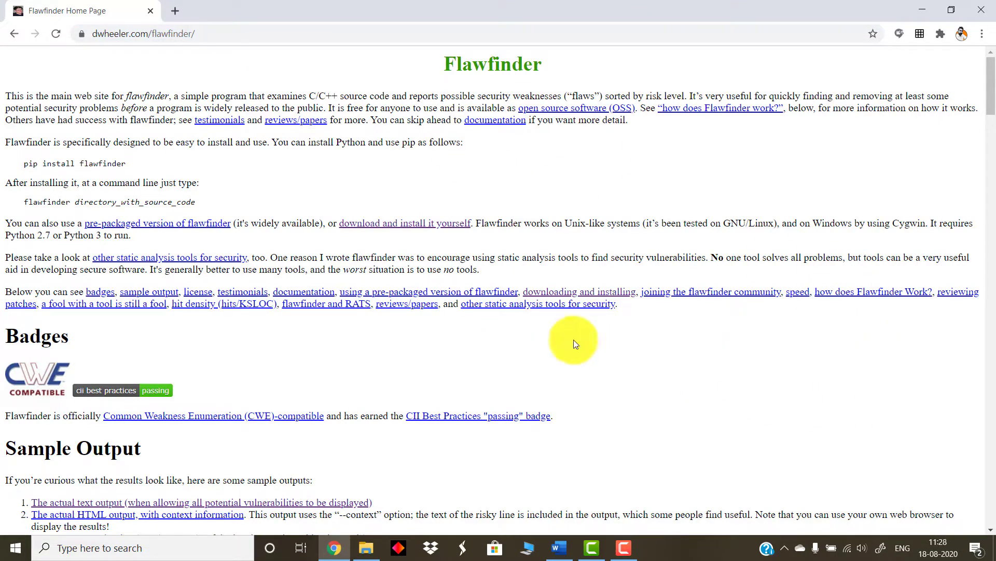
mouse_move(763, 367)
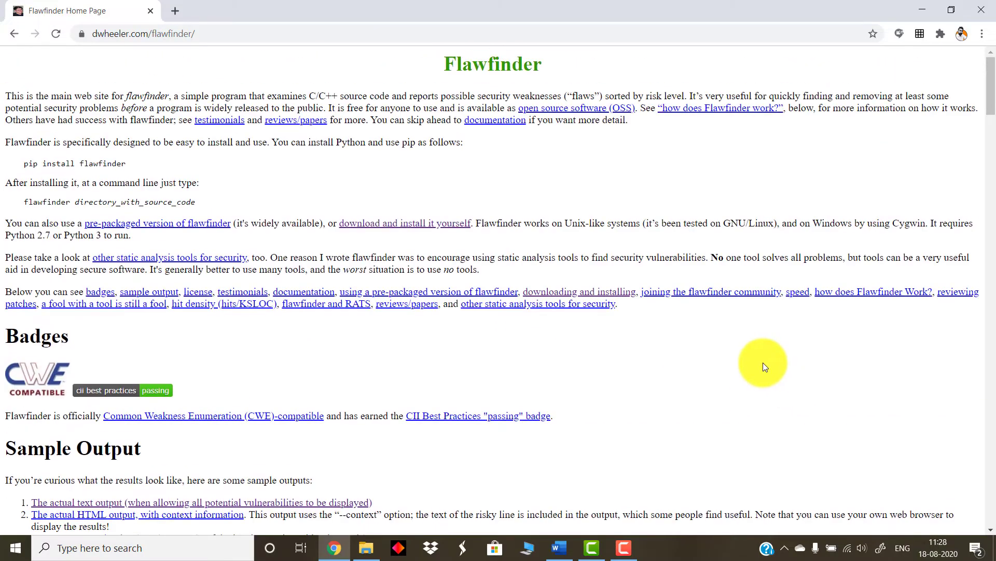
mouse_move(428, 231)
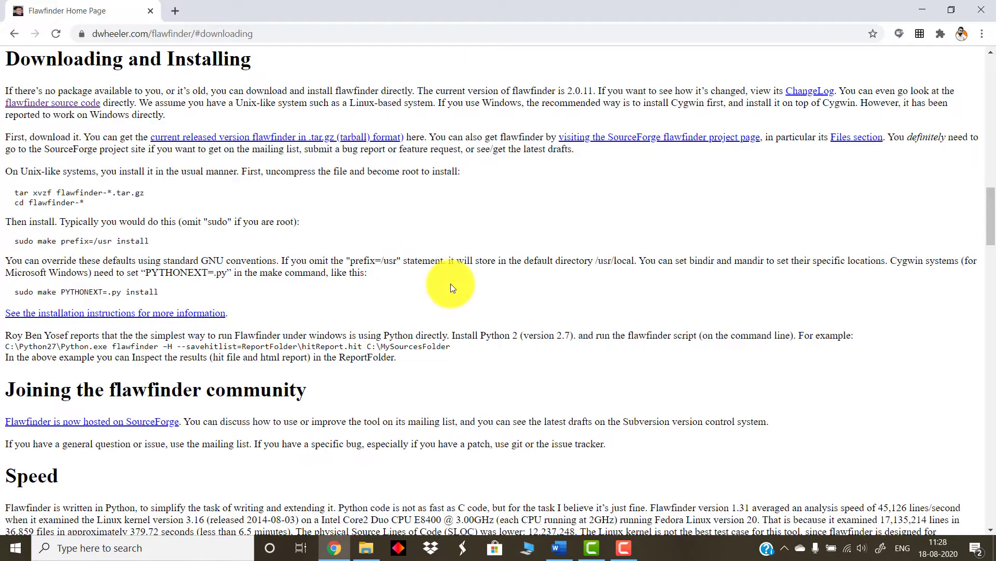
mouse_move(410, 380)
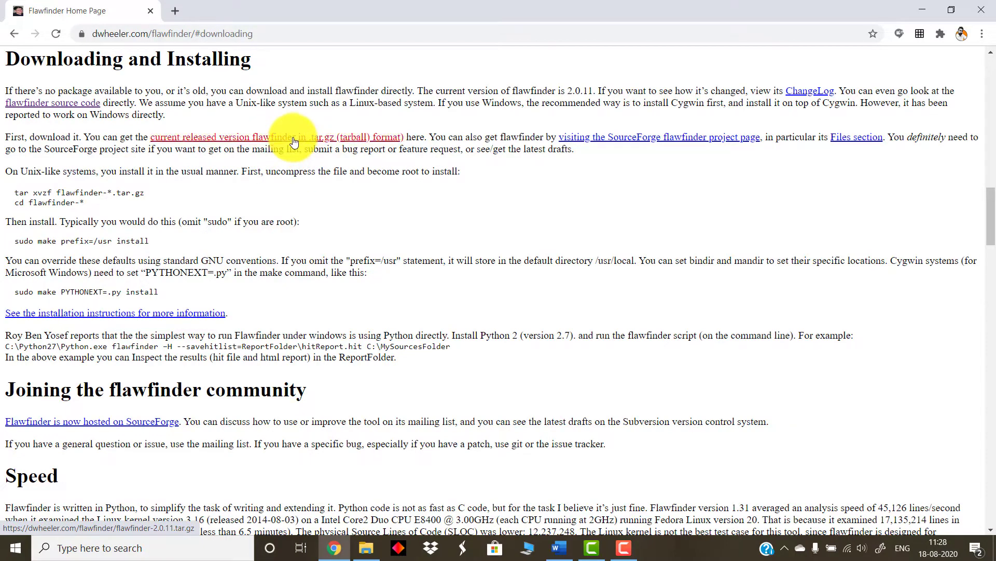
click(276, 137)
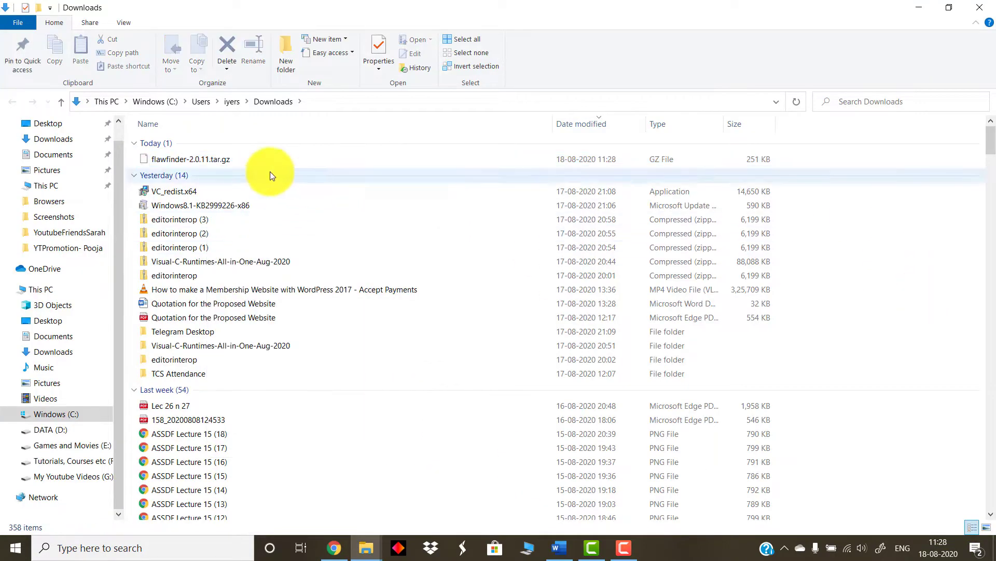
Step: Extract flawfinder-2.0.11.tar.gz in Downloads and enter the extracted flawfinder-2.0.11 folder
right_click(189, 159)
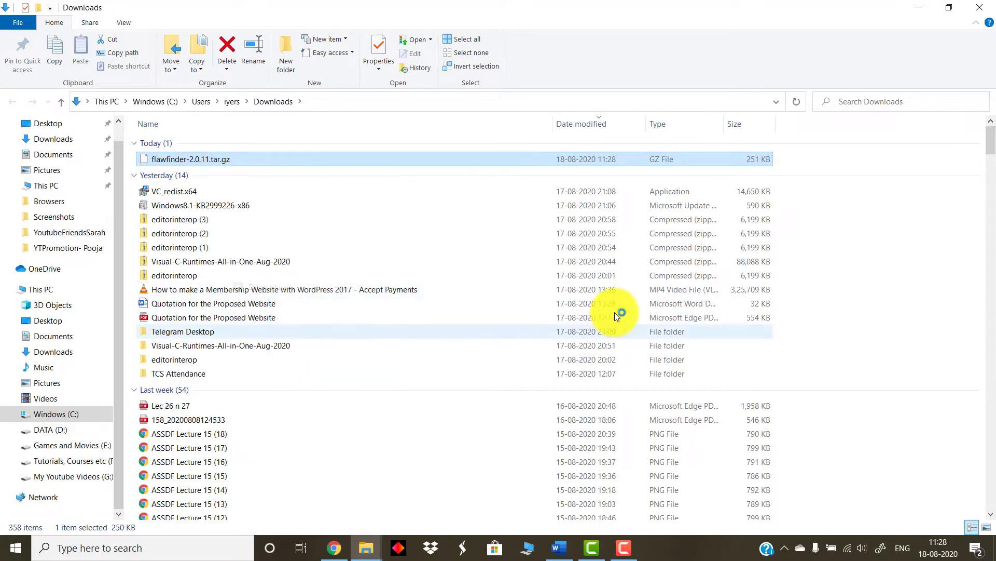
double_click(191, 159)
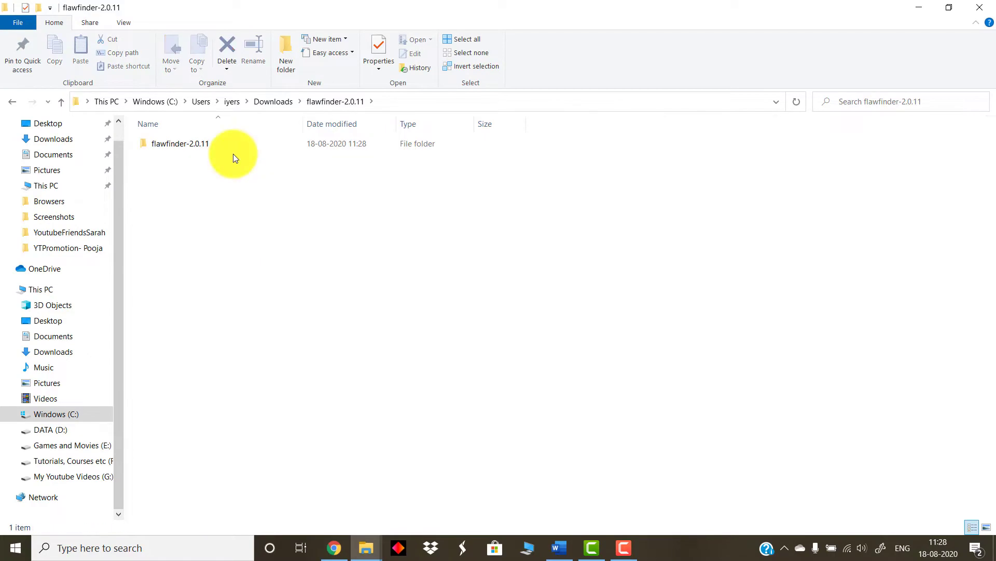
double_click(181, 143)
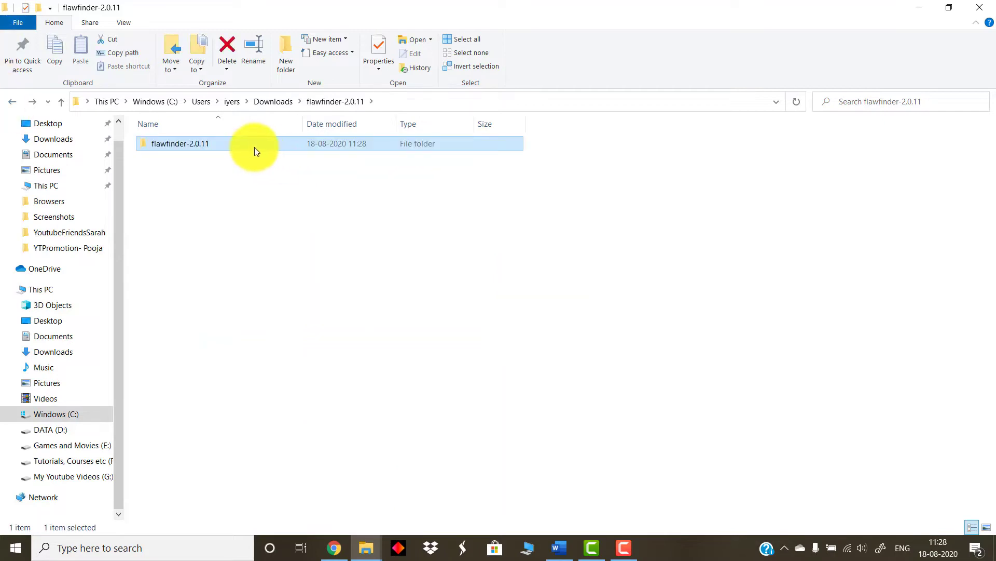
mouse_move(262, 147)
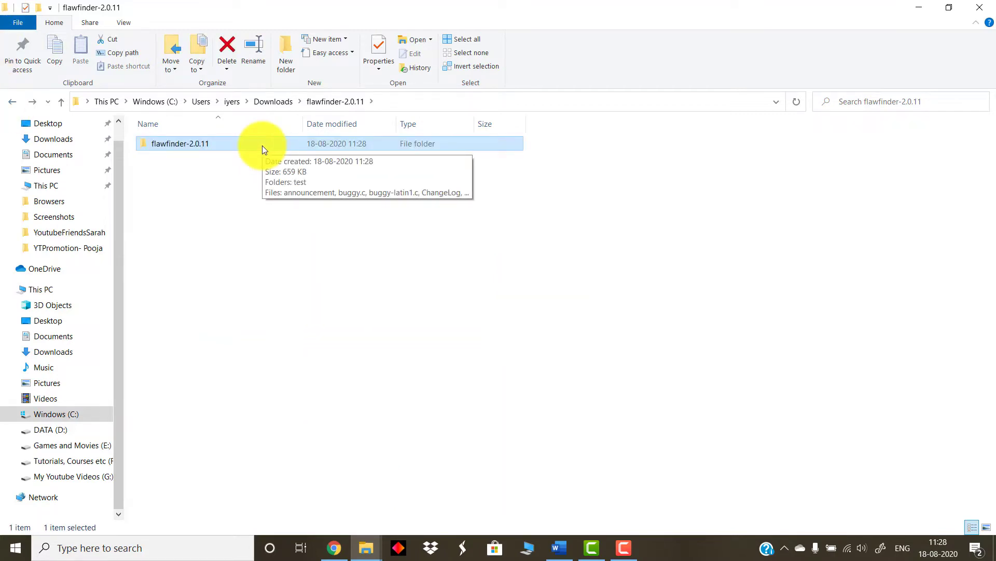
mouse_move(565, 547)
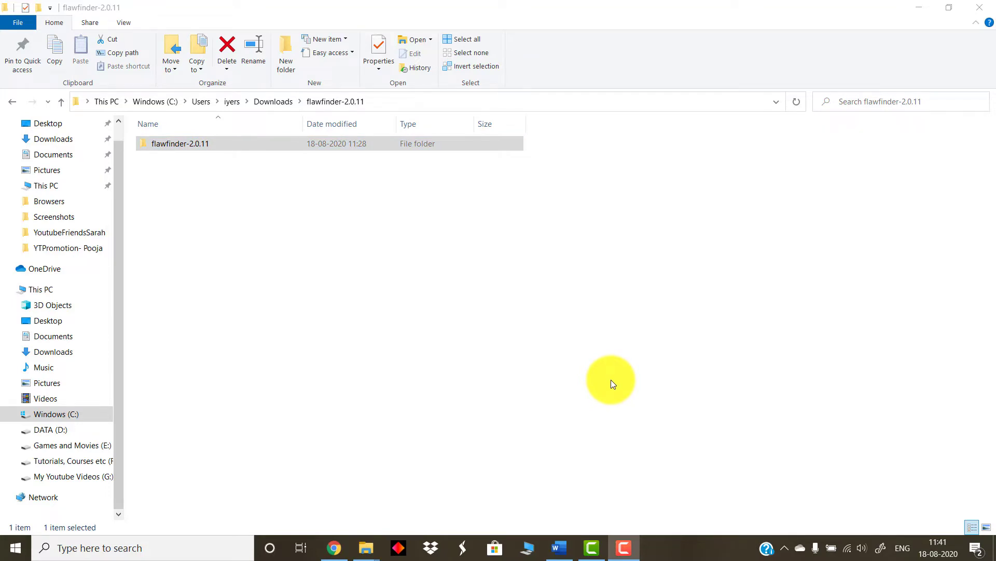
mouse_move(622, 375)
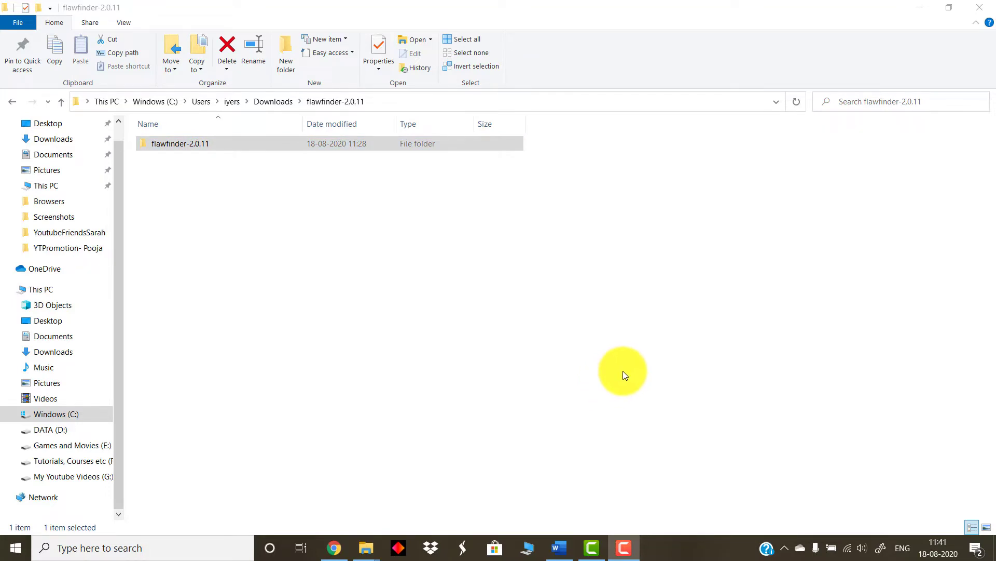
mouse_move(606, 377)
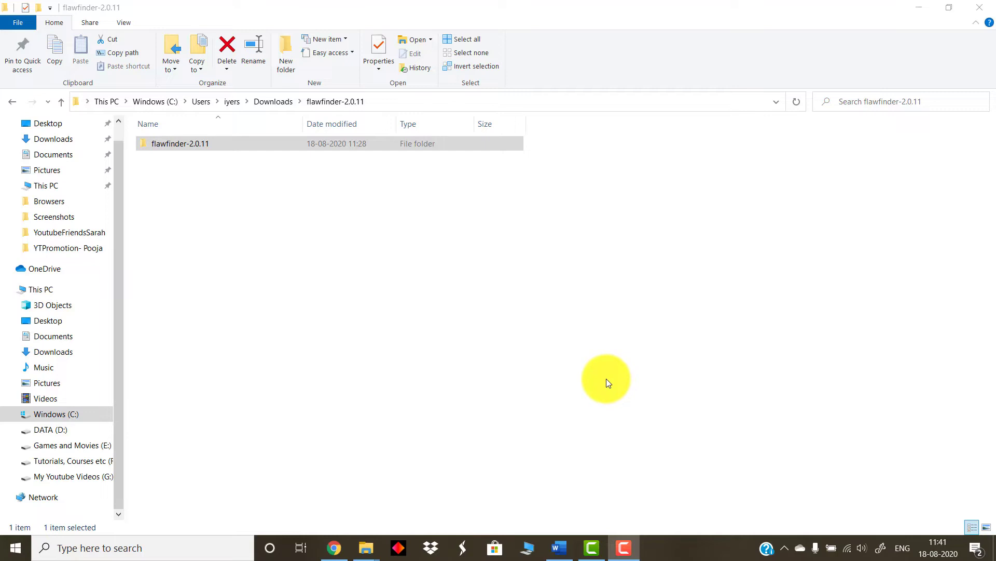
mouse_move(485, 491)
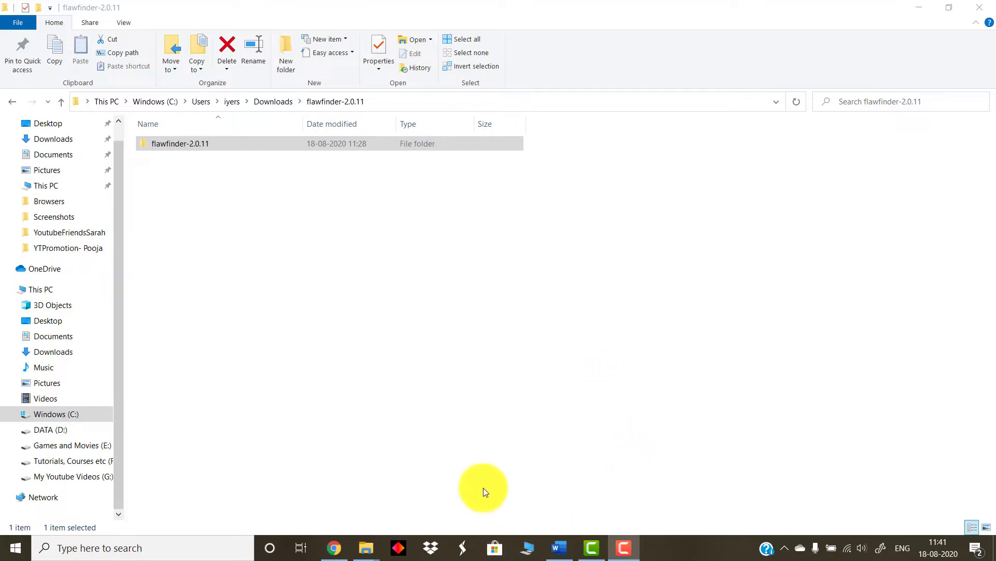
mouse_move(836, 304)
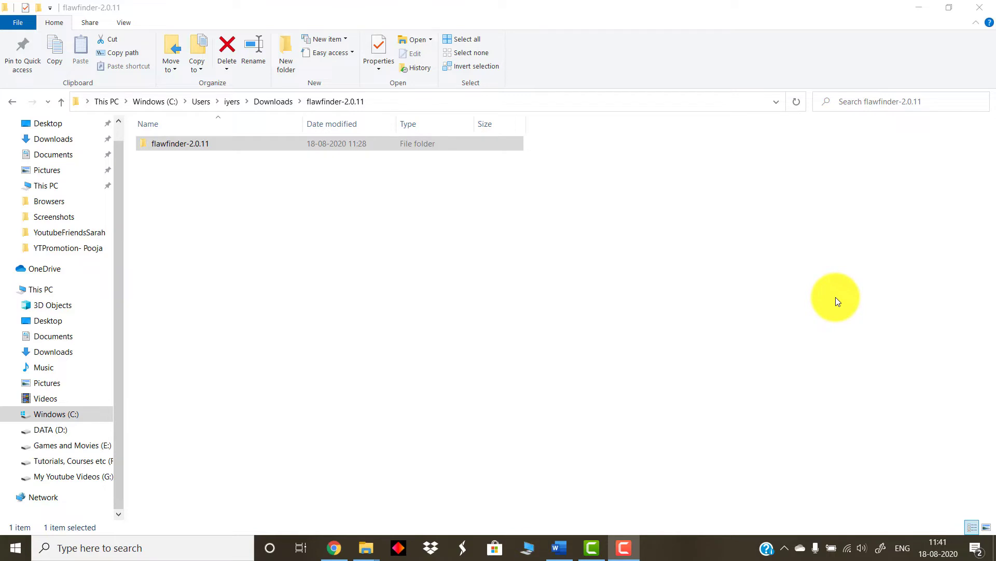
mouse_move(817, 336)
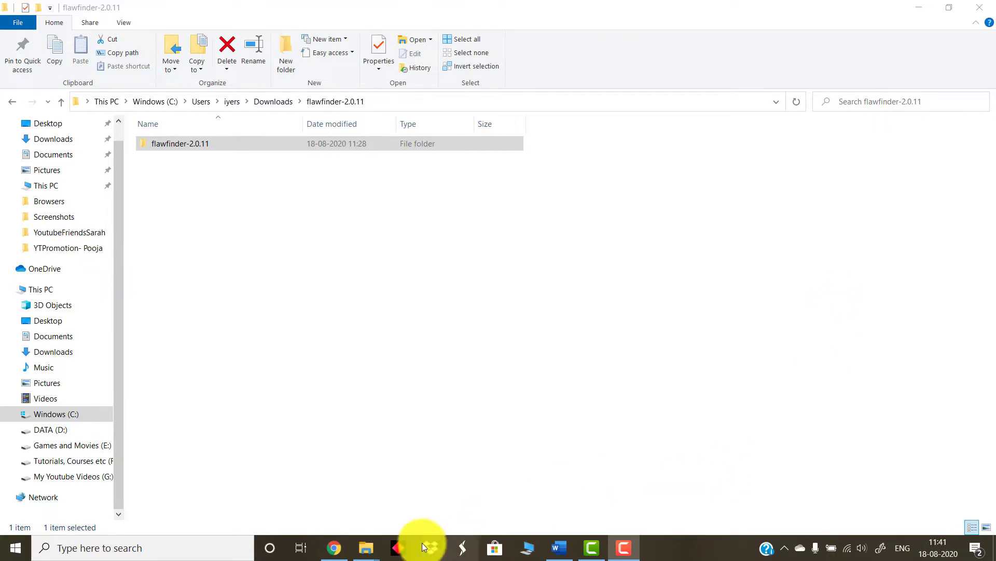
Step: Return to Chrome for the anaconda.com/products/individual installers page
click(333, 547)
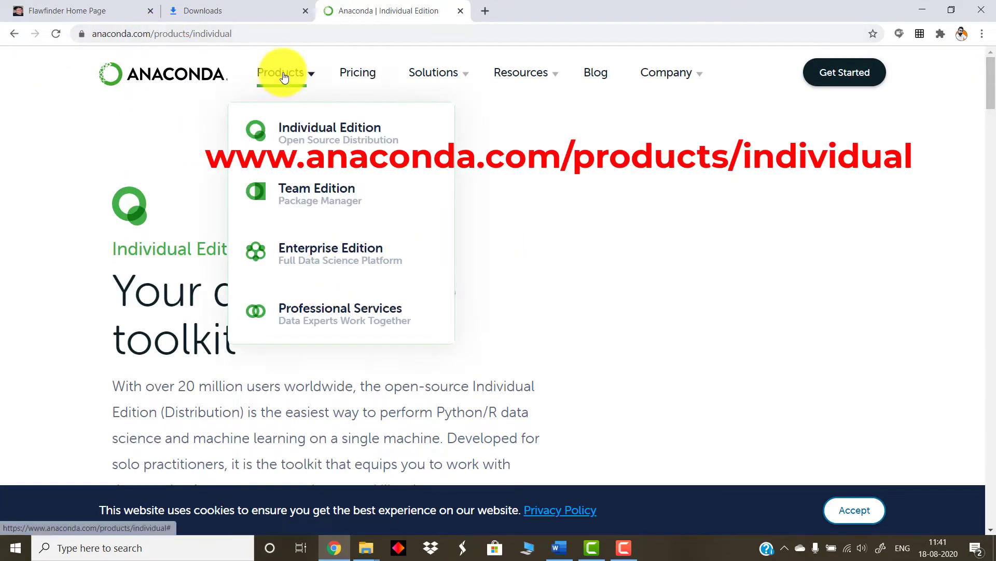
mouse_move(335, 134)
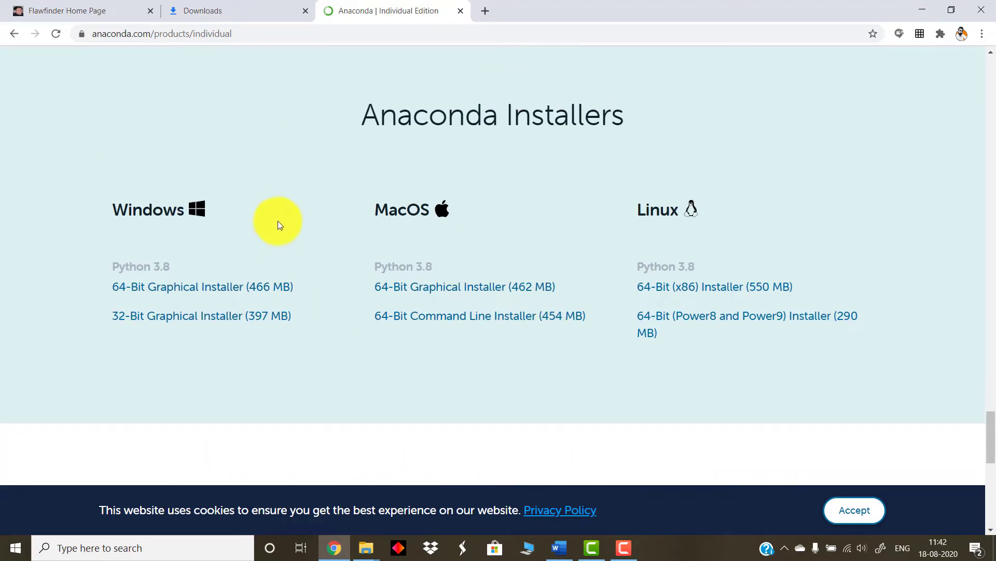
mouse_move(267, 274)
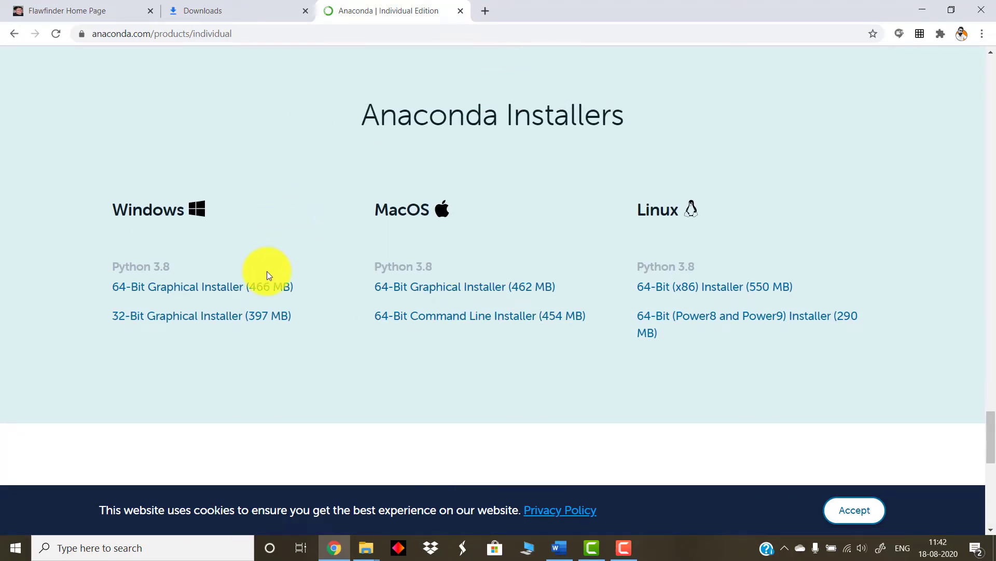
mouse_move(282, 300)
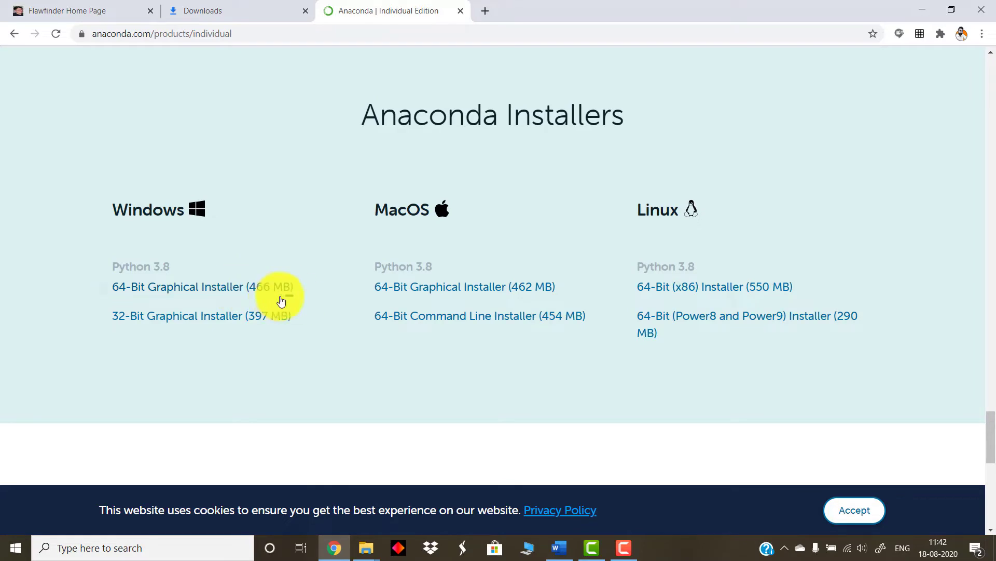
mouse_move(276, 374)
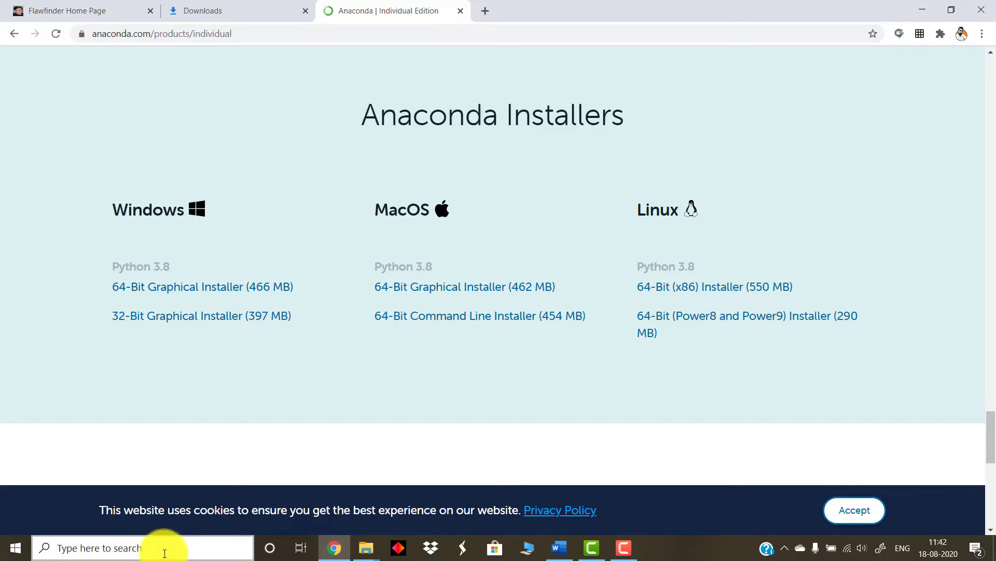
Step: Search 'ana' in the taskbar to find Anaconda Prompt (Anaconda3)
click(127, 547)
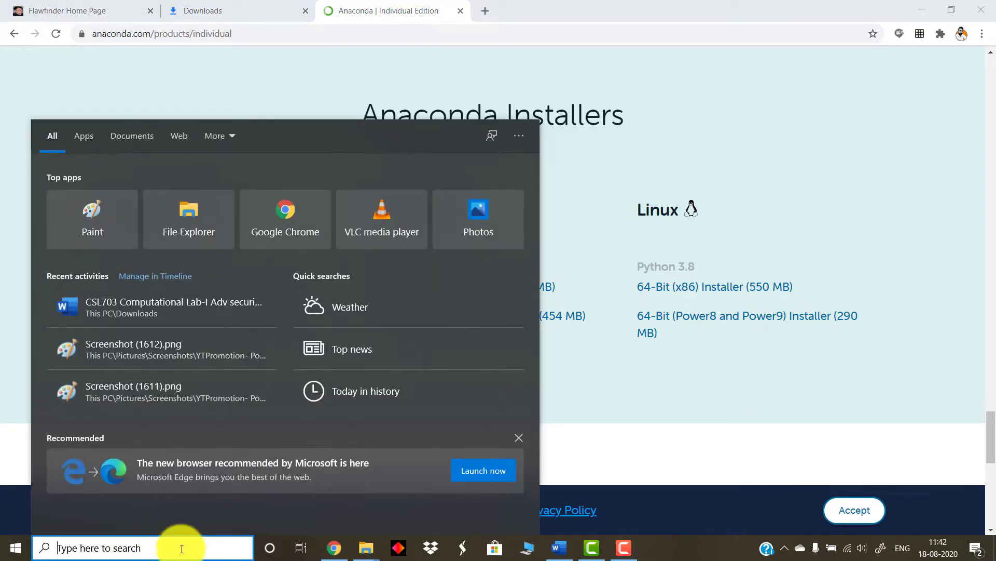
text(ana)
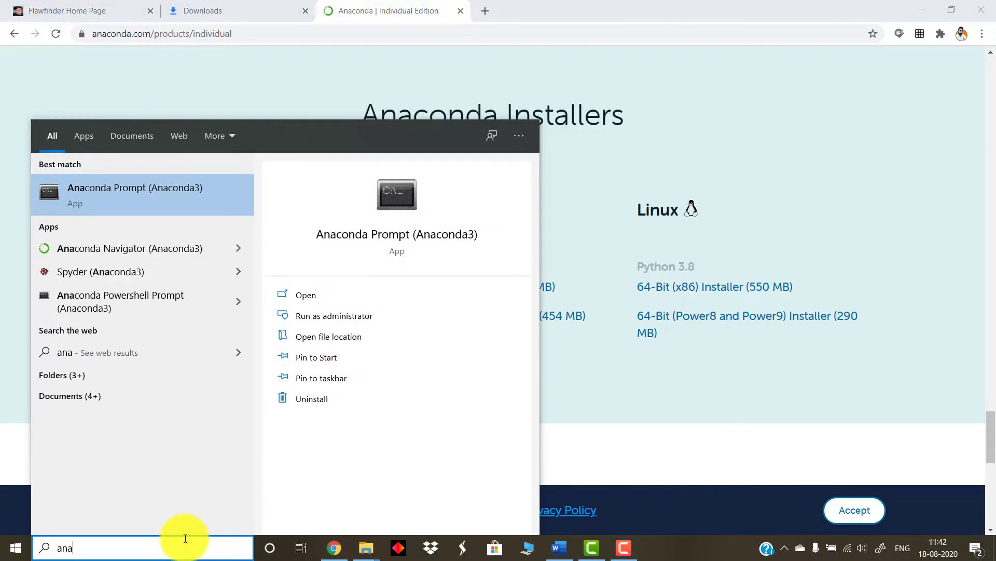
mouse_move(177, 216)
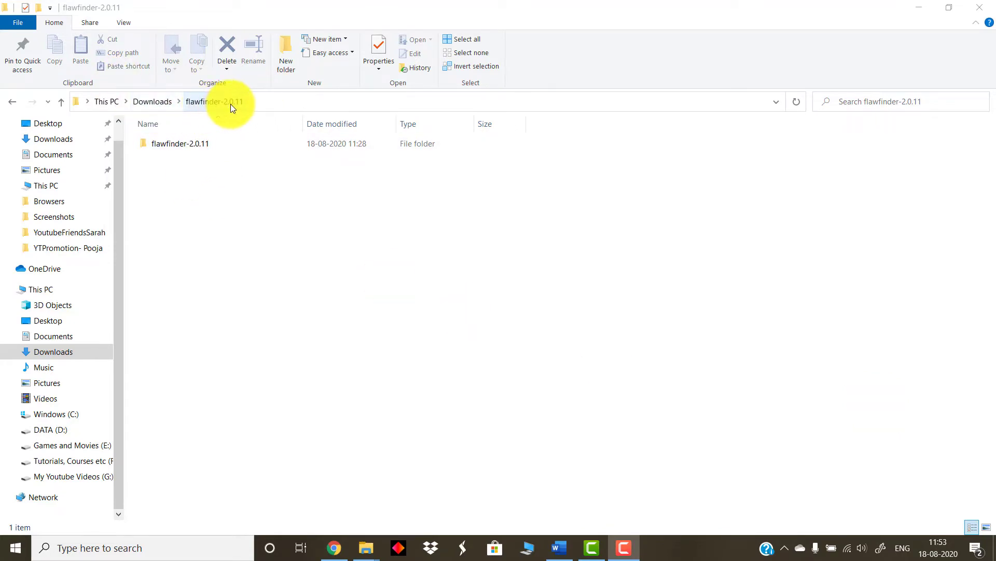
Step: Enter the inner flawfinder-2.0.11 source folder, then search 'ana' for Anaconda Prompt again
click(179, 143)
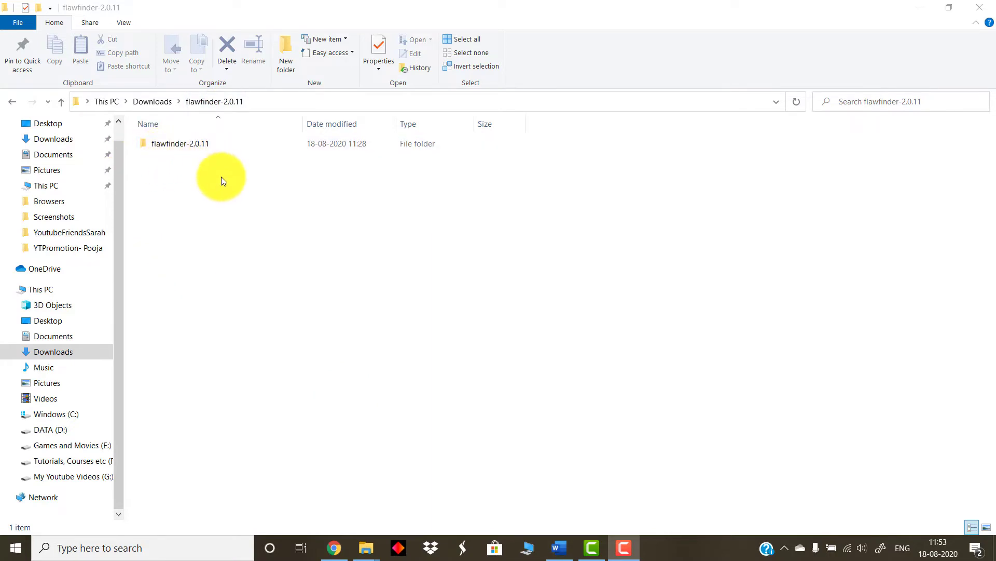
click(179, 143)
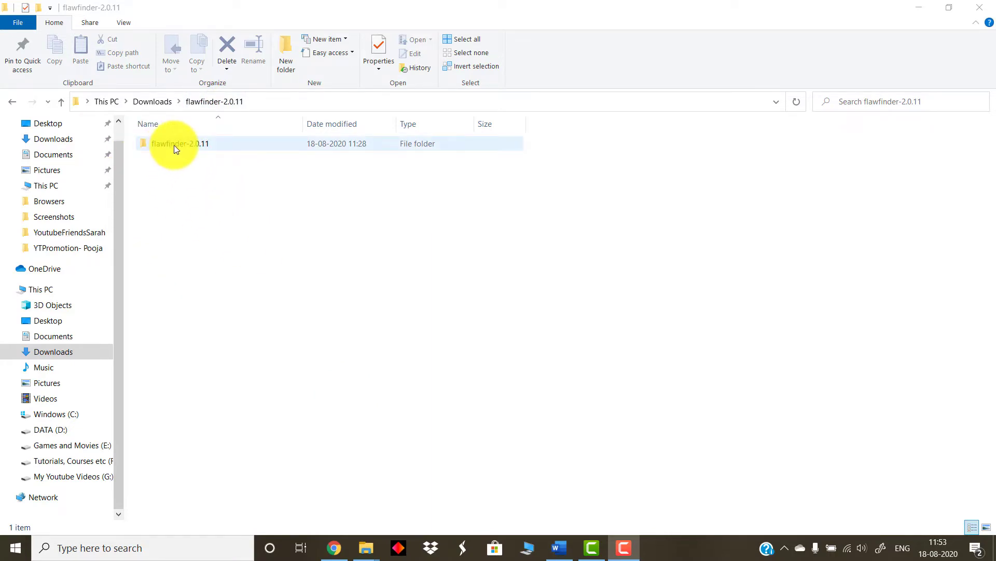
double_click(179, 143)
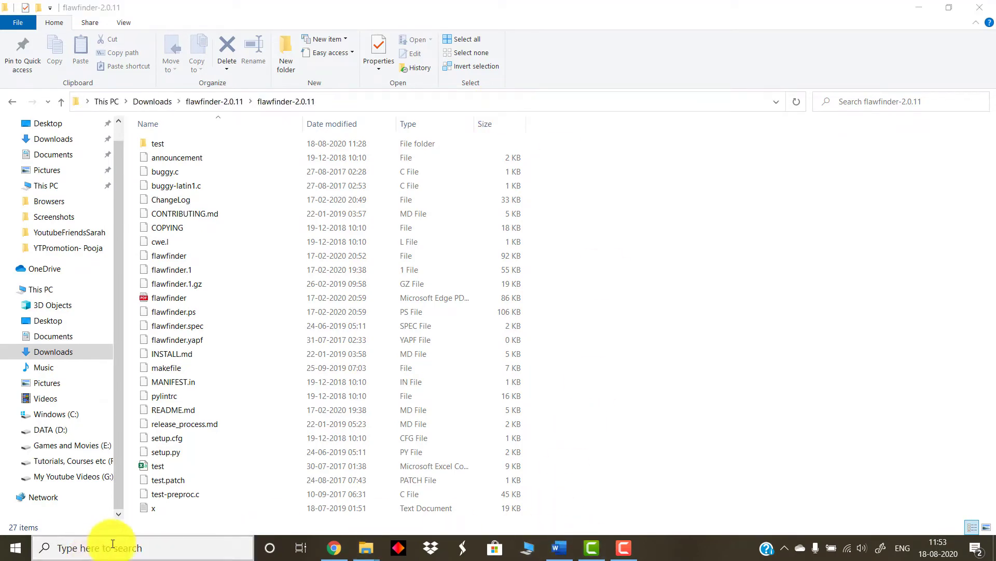
text(ana)
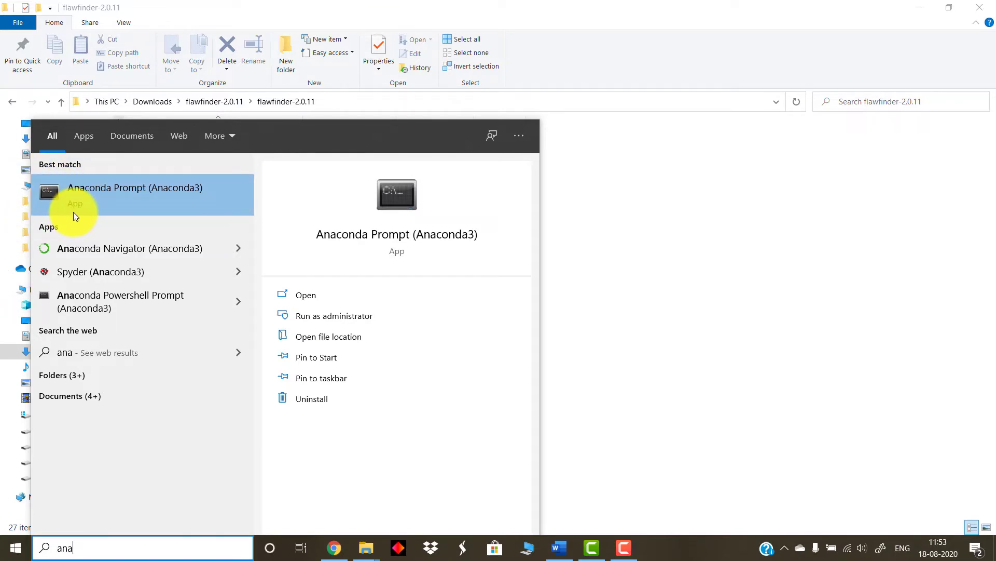
Step: Launch Anaconda Prompt and cd to C:\Users\iyers\Downloads\flawfinder-2.0.11\flawfinder-2.0.11
click(134, 188)
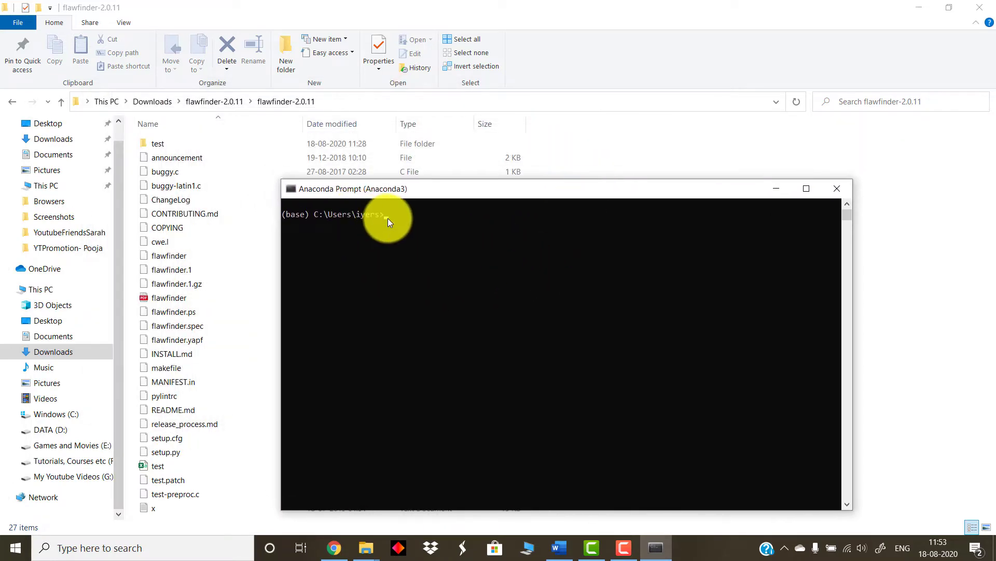
text(cd)
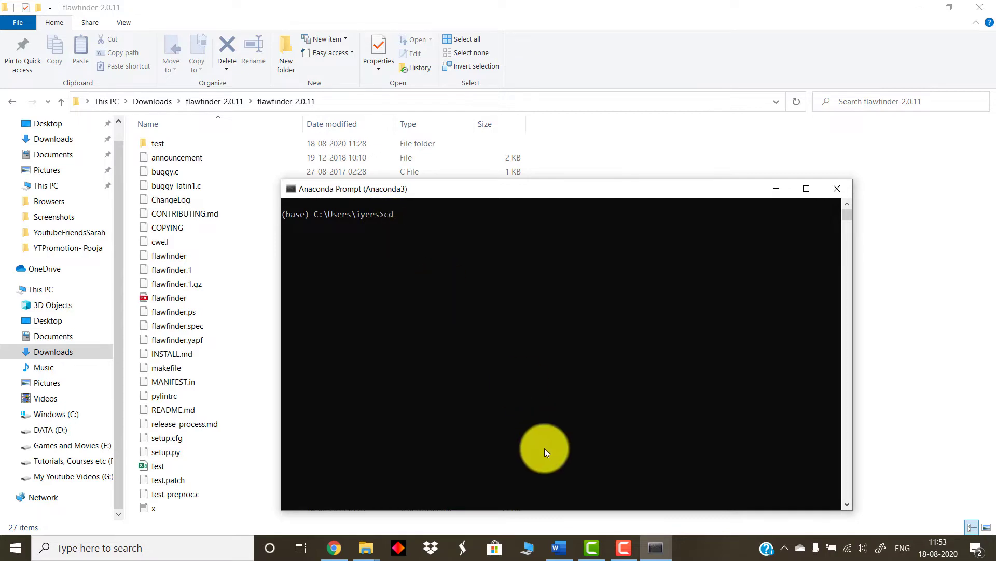
mouse_move(541, 448)
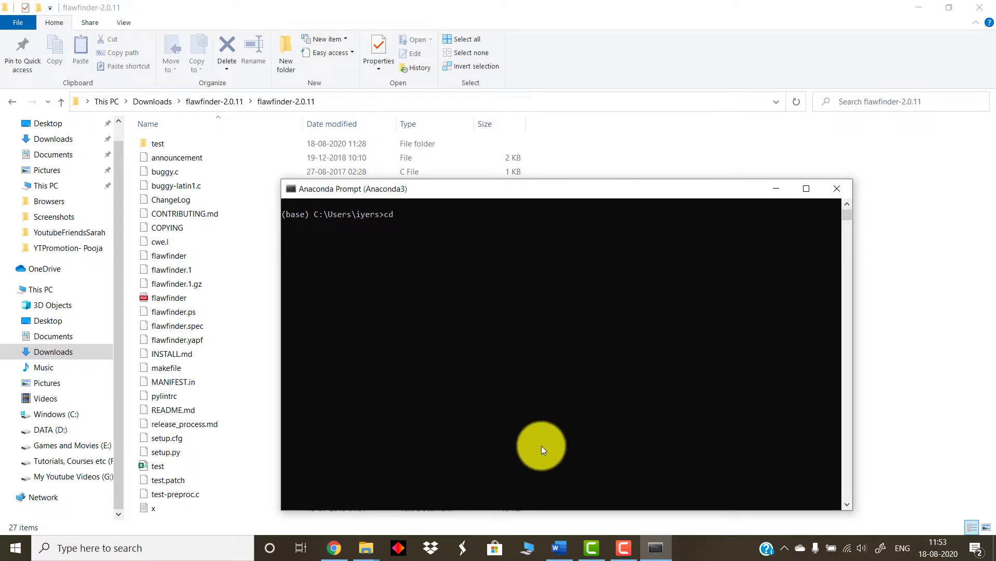
mouse_move(470, 373)
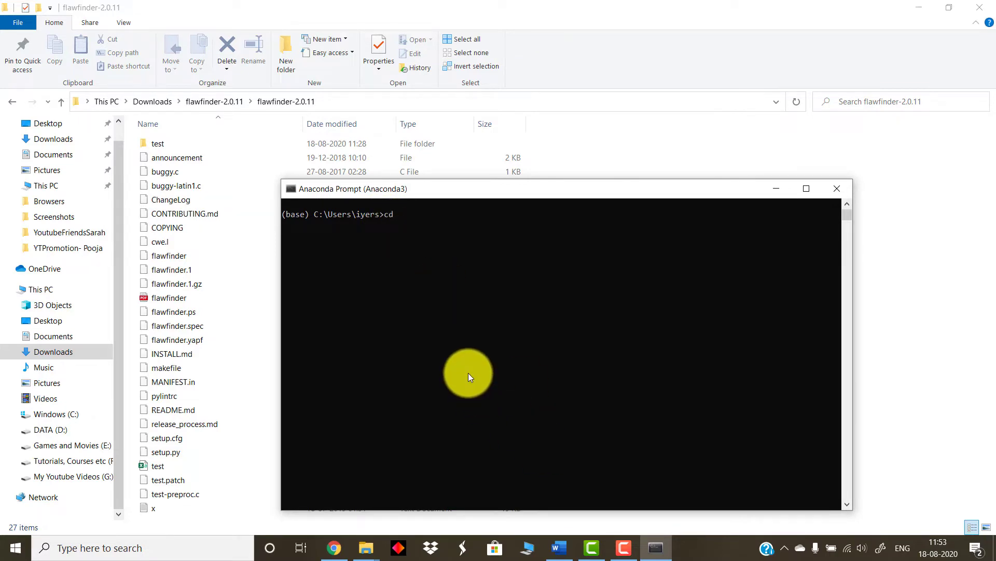
text(C:\Users\iyers\Downloads\flawfinder-2.0.11\flawfinder-2.0.11)
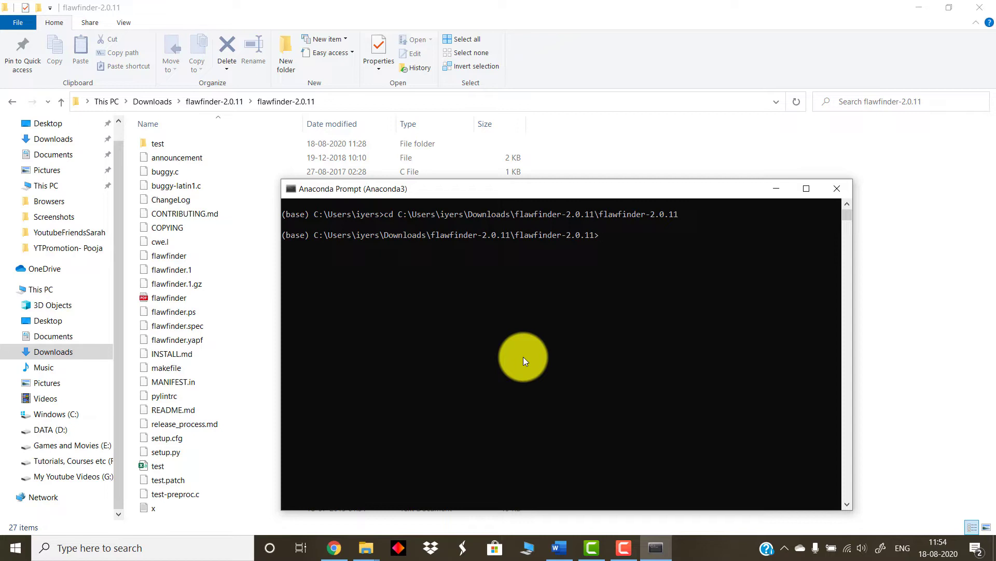
mouse_move(667, 299)
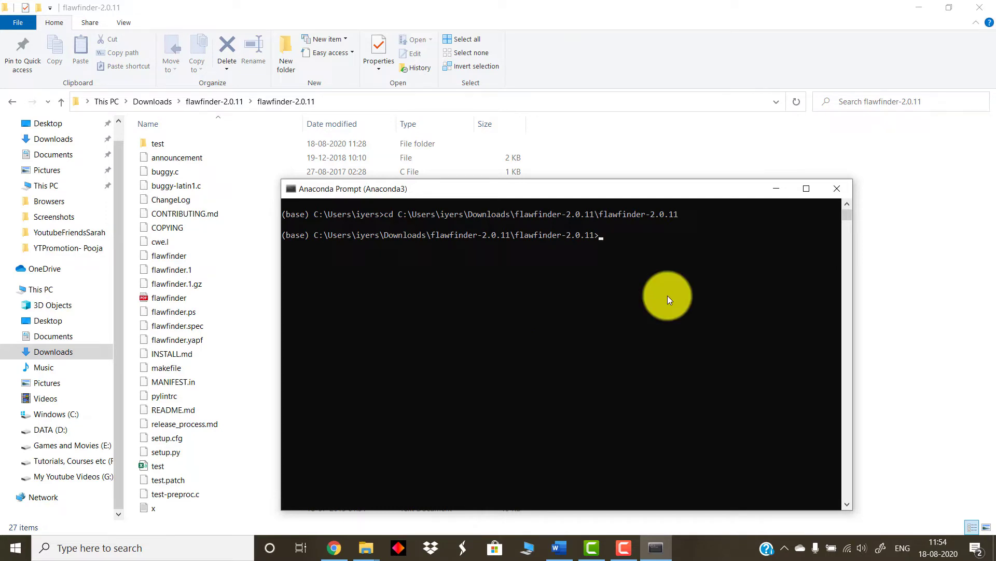
Step: Run 'pip install flawfinder', which reports requirement already satisfied at 2.0.11
text(p)
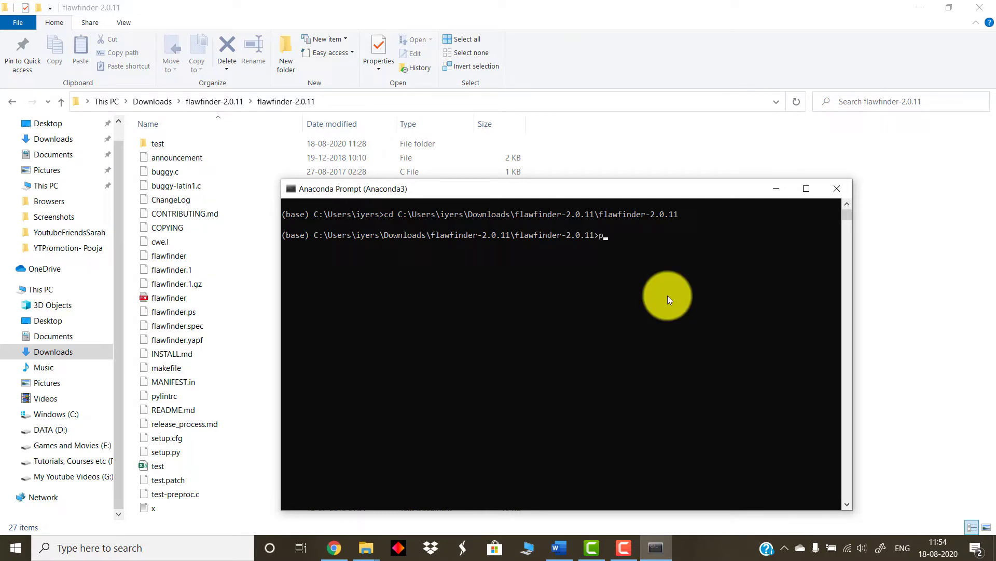
text(ip install flawf)
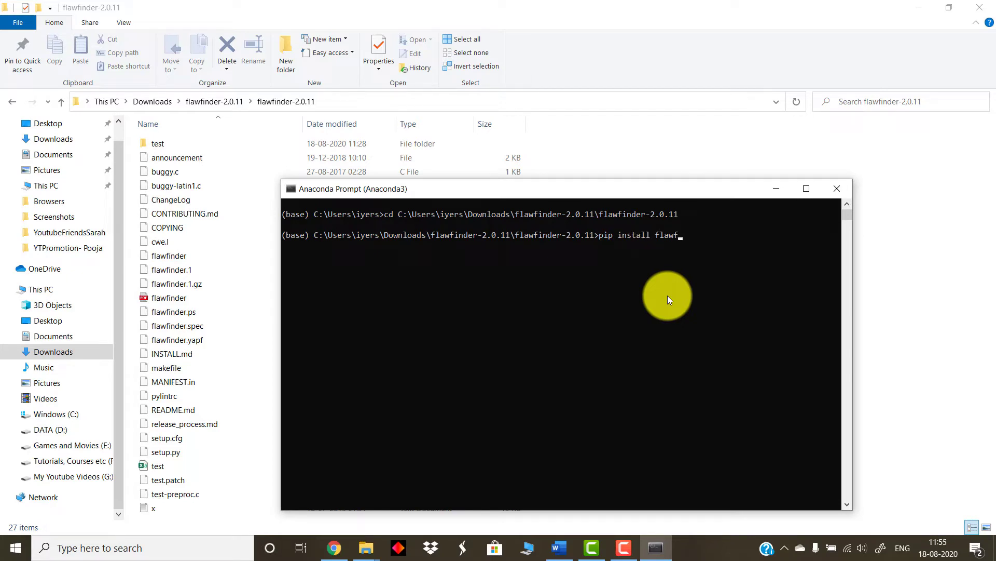
text(inder)
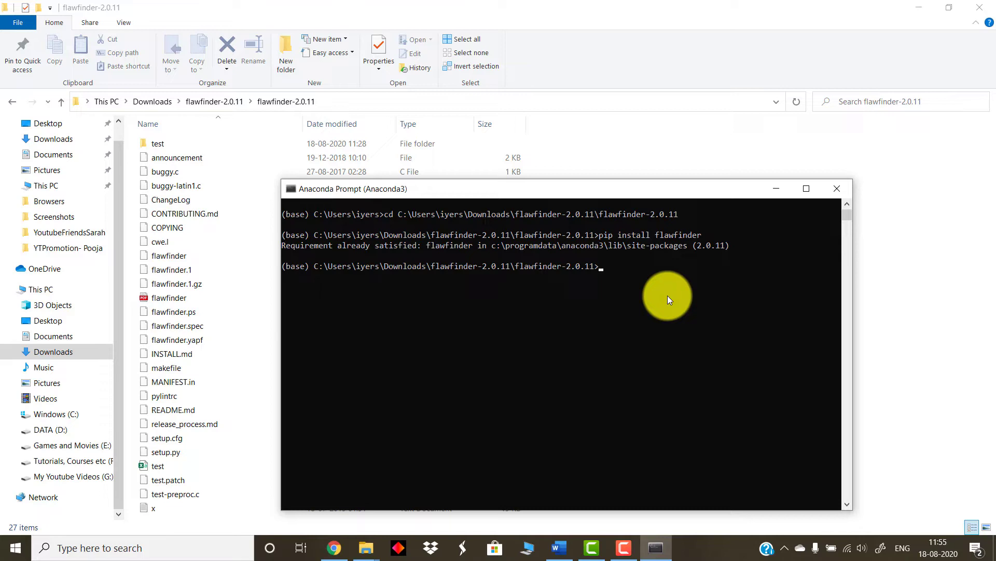
mouse_move(672, 149)
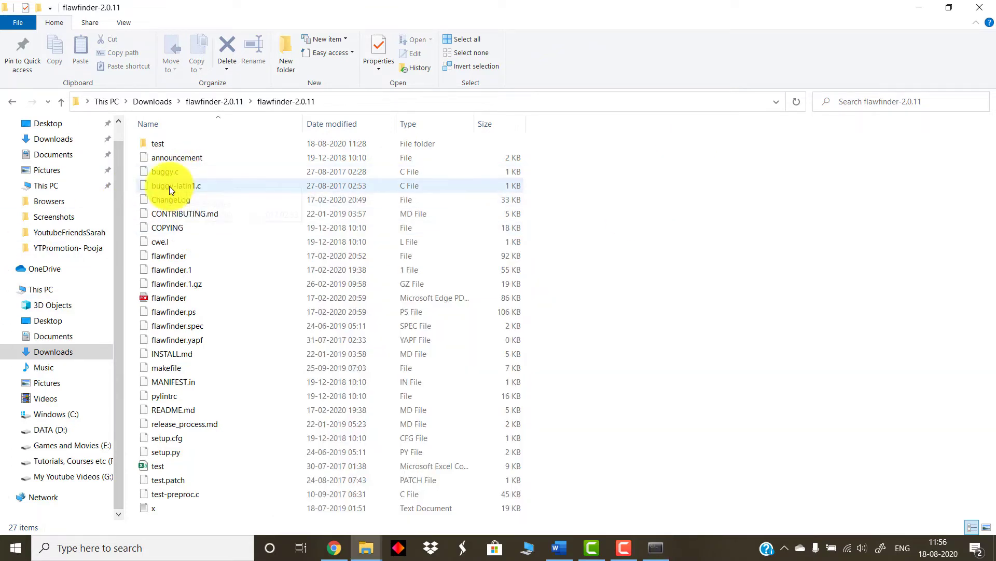
Step: Select buggy.c in the flawfinder-2.0.11 folder in File Explorer
click(165, 171)
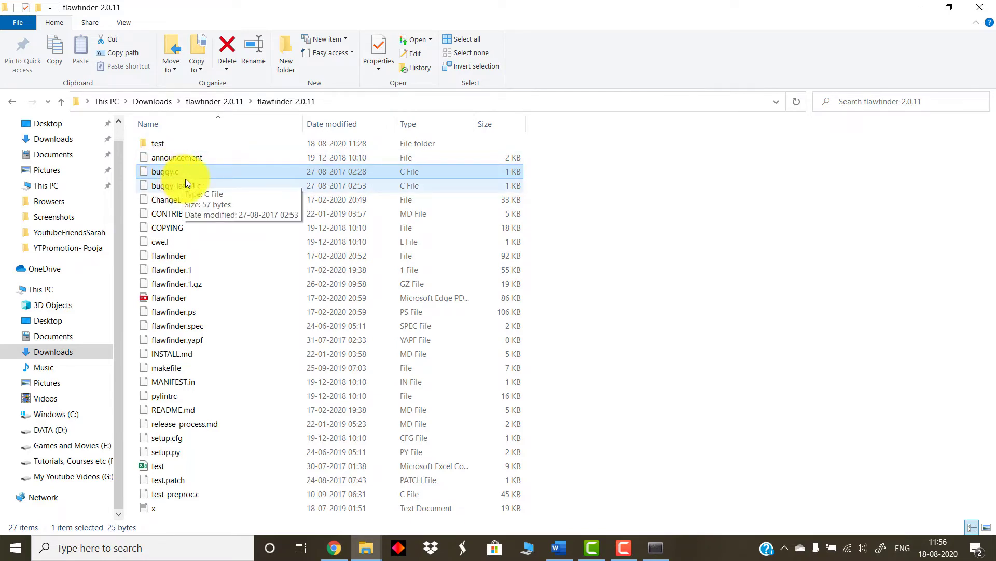
Step: Run 'python flawfinder buggy.c', getting a summary of no hits in 5 lines
click(655, 547)
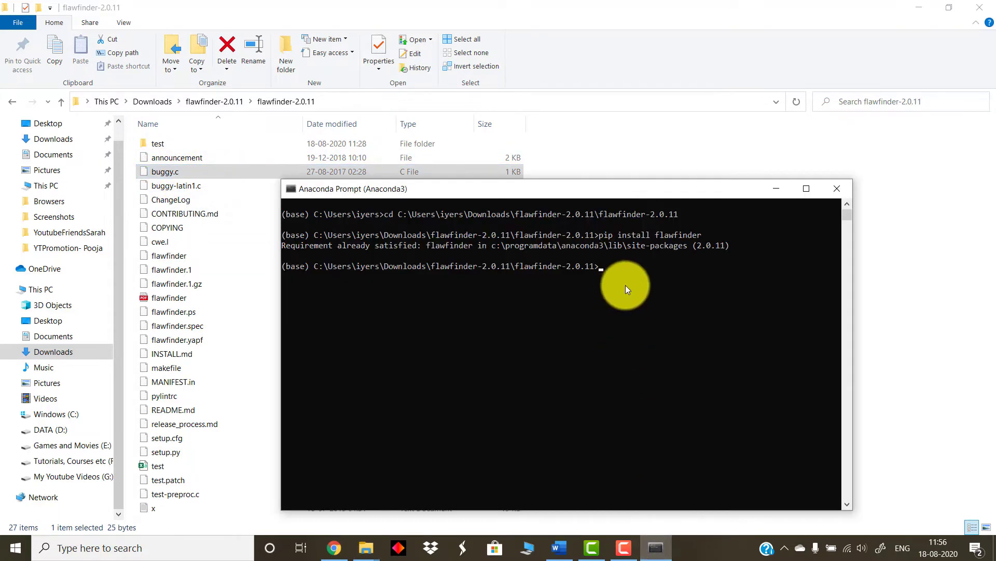
text(p)
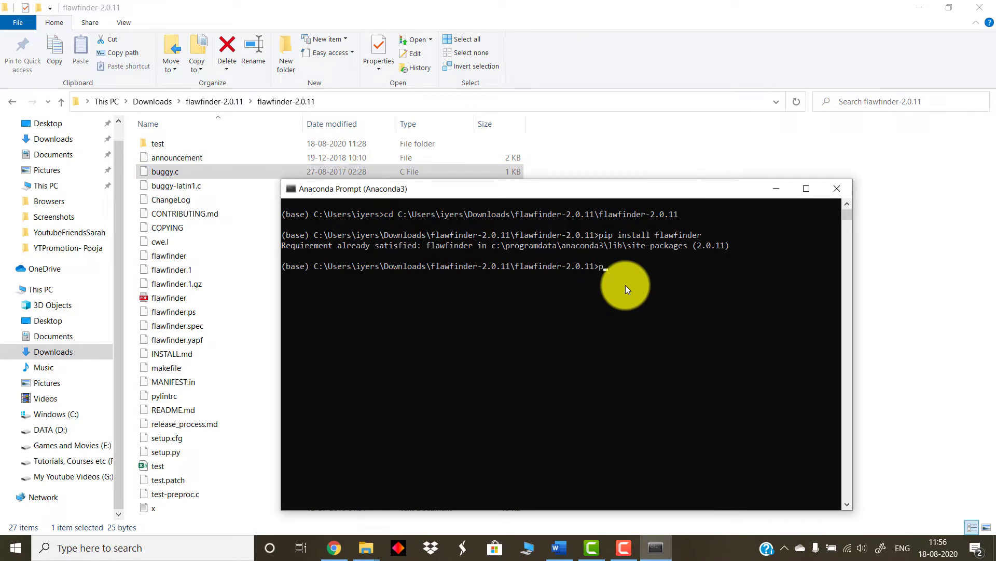
text(ython)
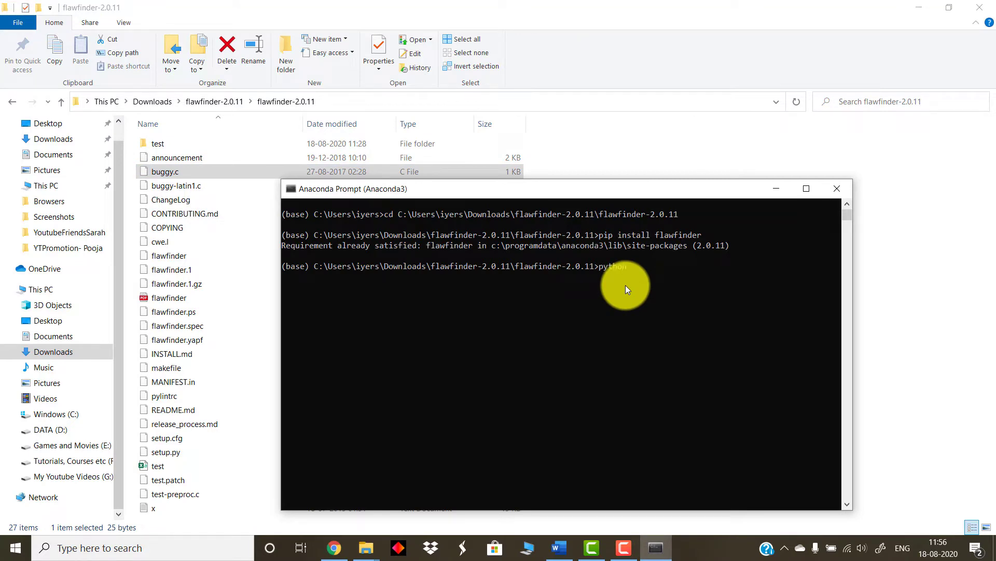
text(f)
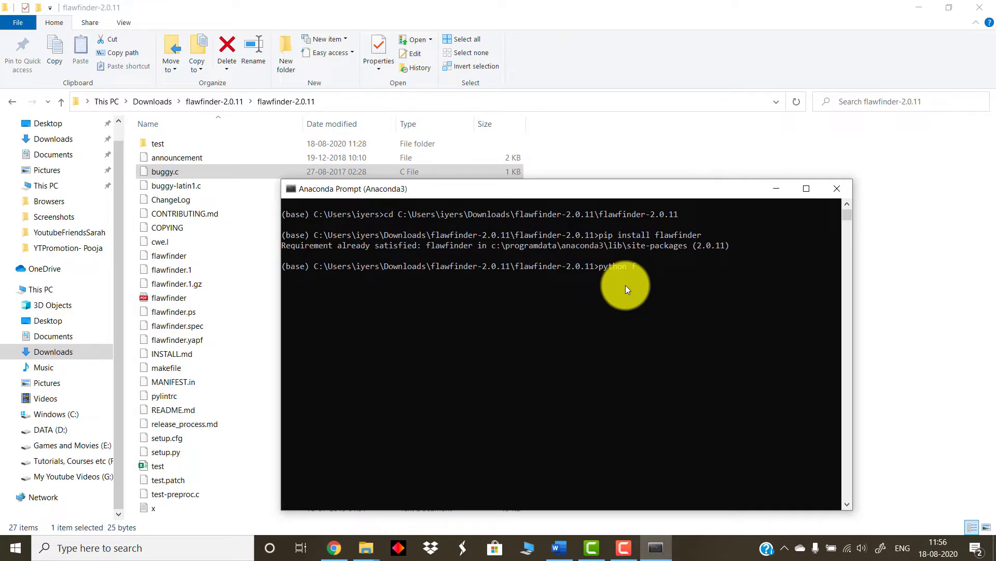
text(lawfind)
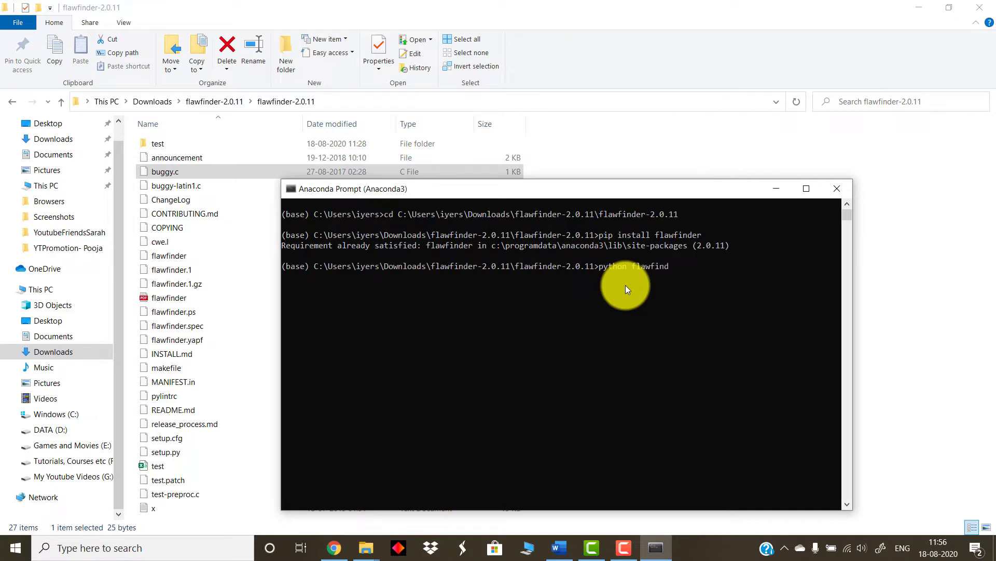
text(buu)
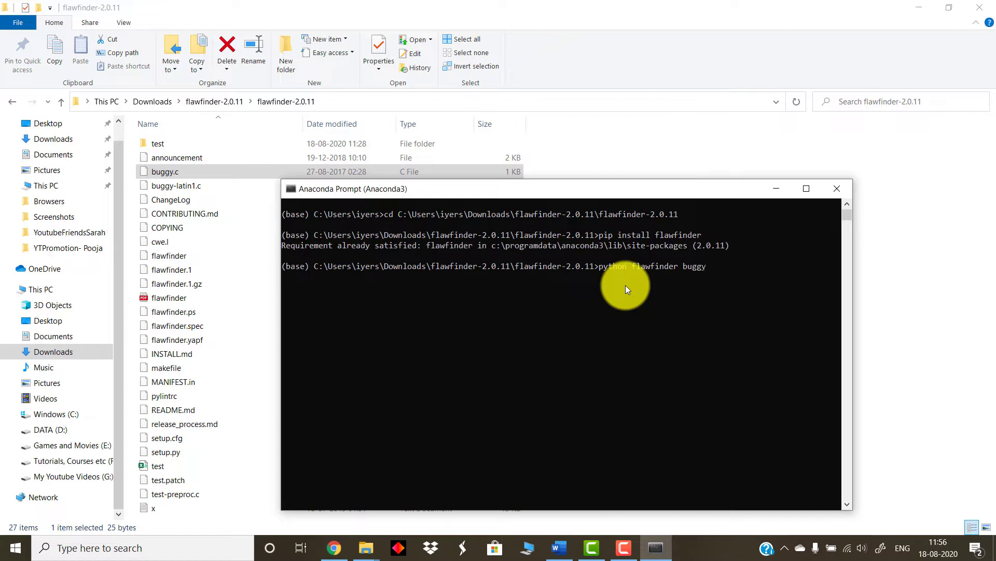
text(.c)
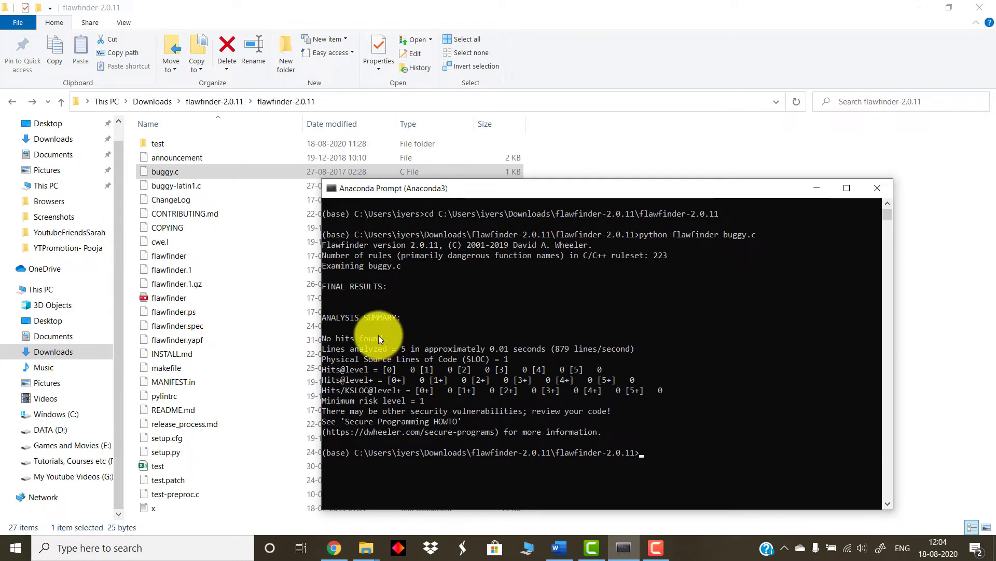
mouse_move(397, 323)
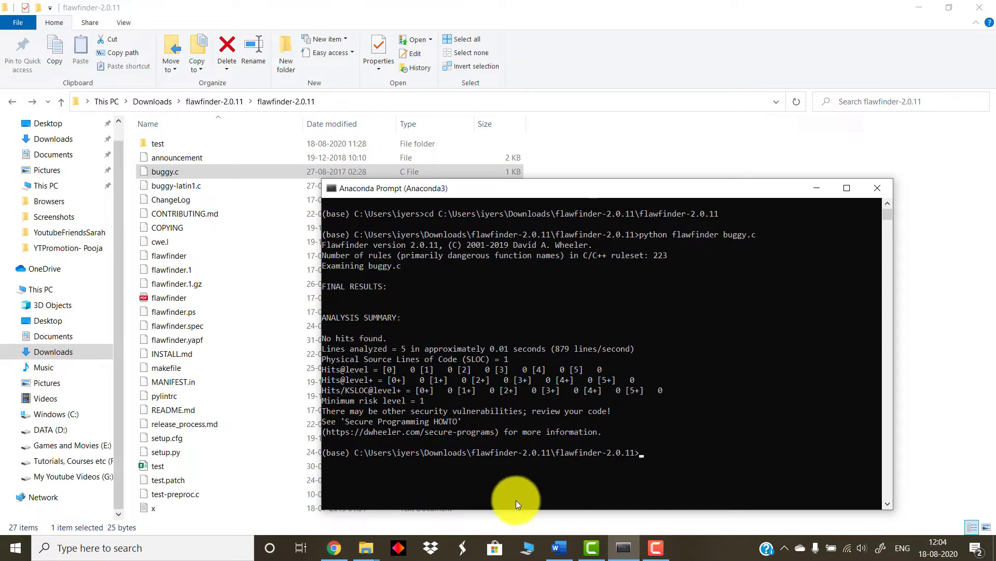
Step: Open the Sample Output test C program on the Flawfinder page, then search for Notepad
click(333, 547)
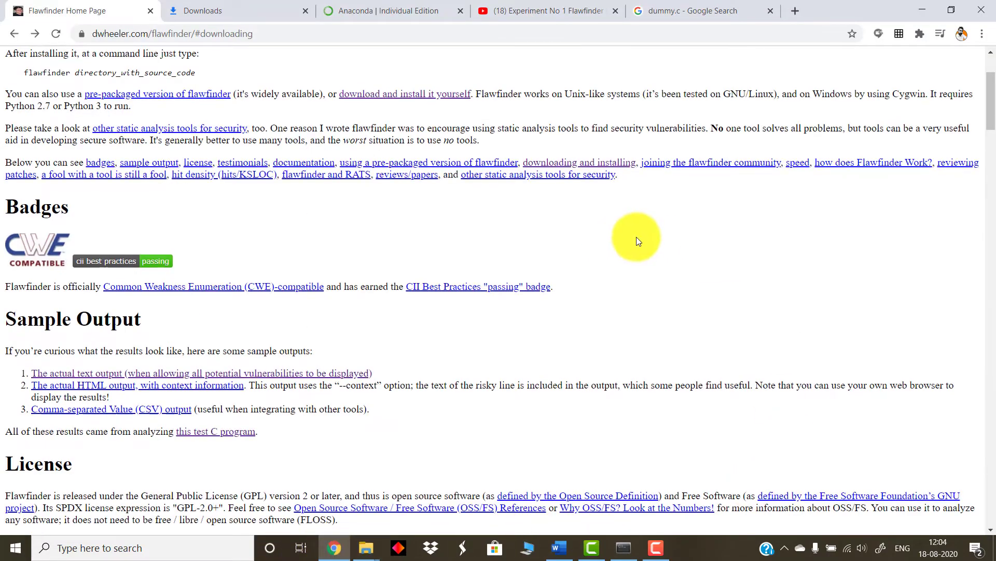
scroll(down, 3)
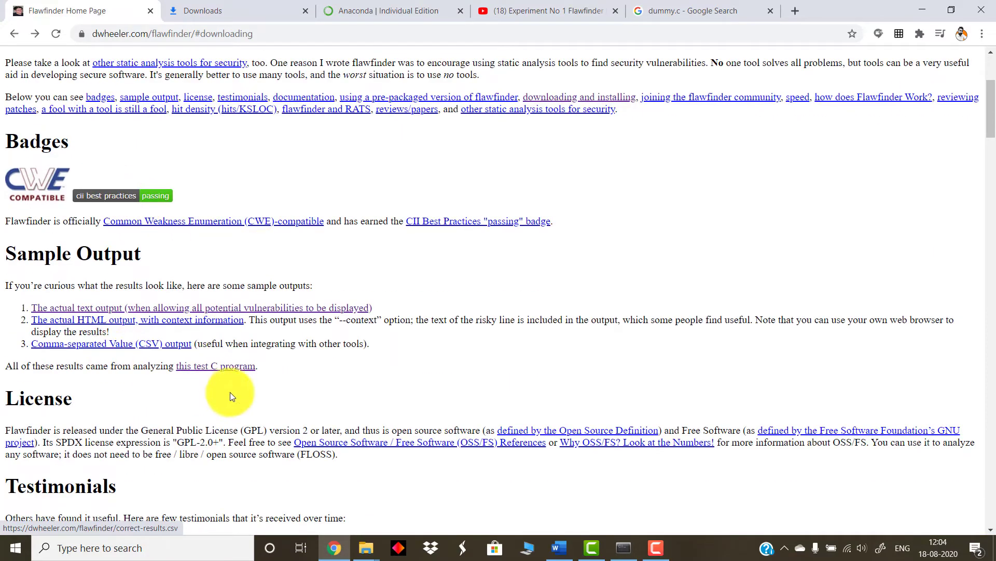
mouse_move(216, 365)
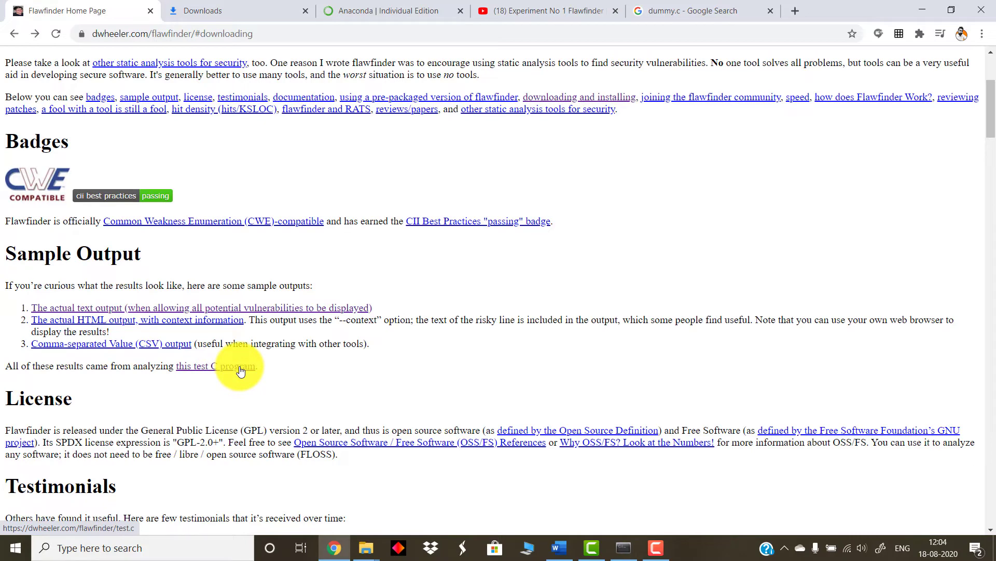
click(215, 366)
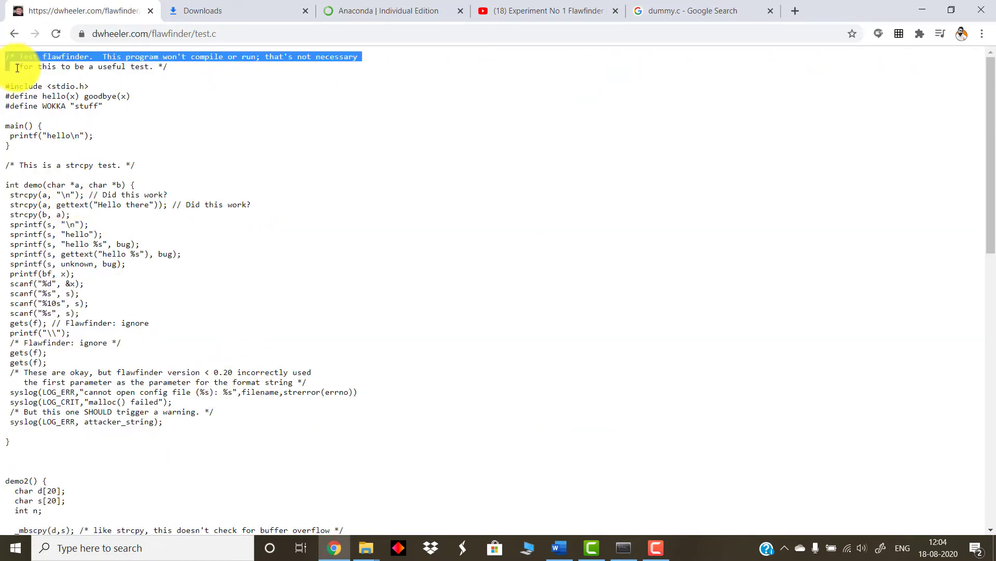
text(notepad)
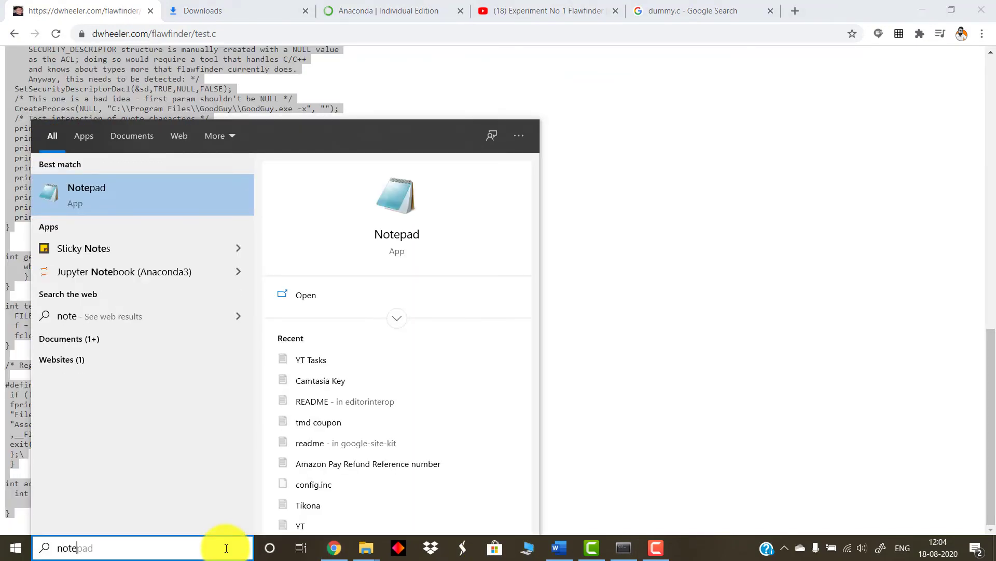
Step: Paste the test code into Notepad and save it as dummy.c with All Files type
click(86, 194)
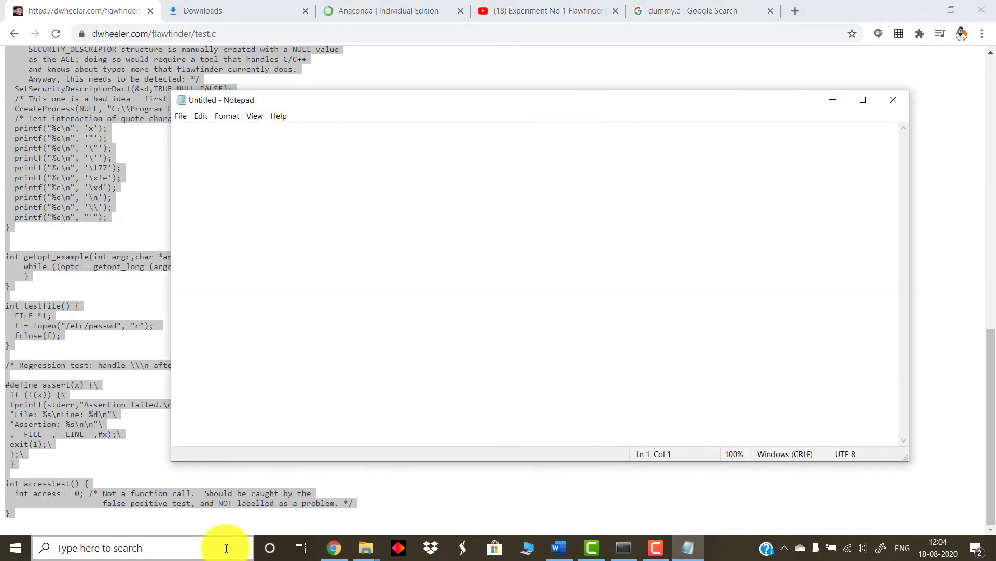
click(181, 115)
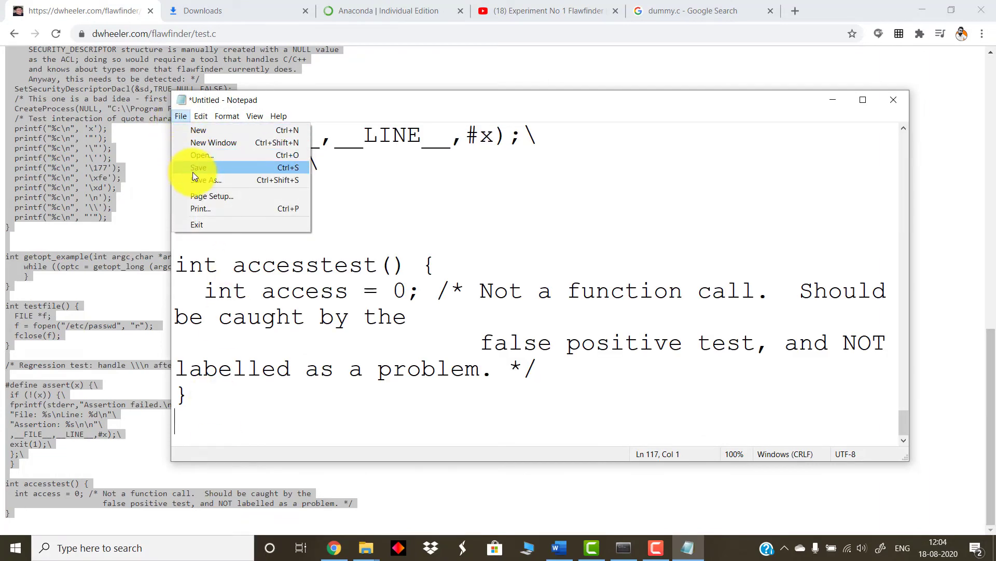
click(206, 180)
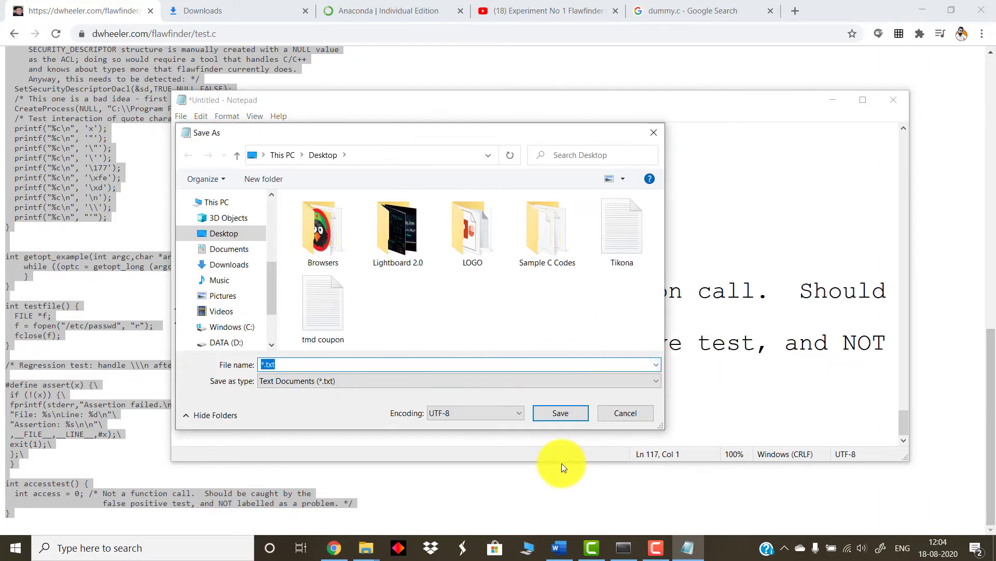
text(dumm)
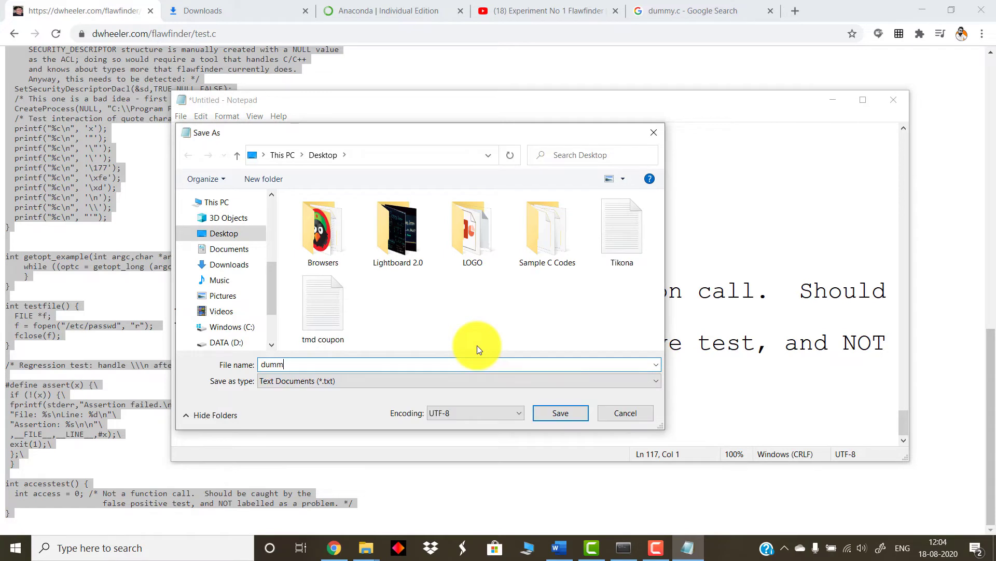
text(y.c)
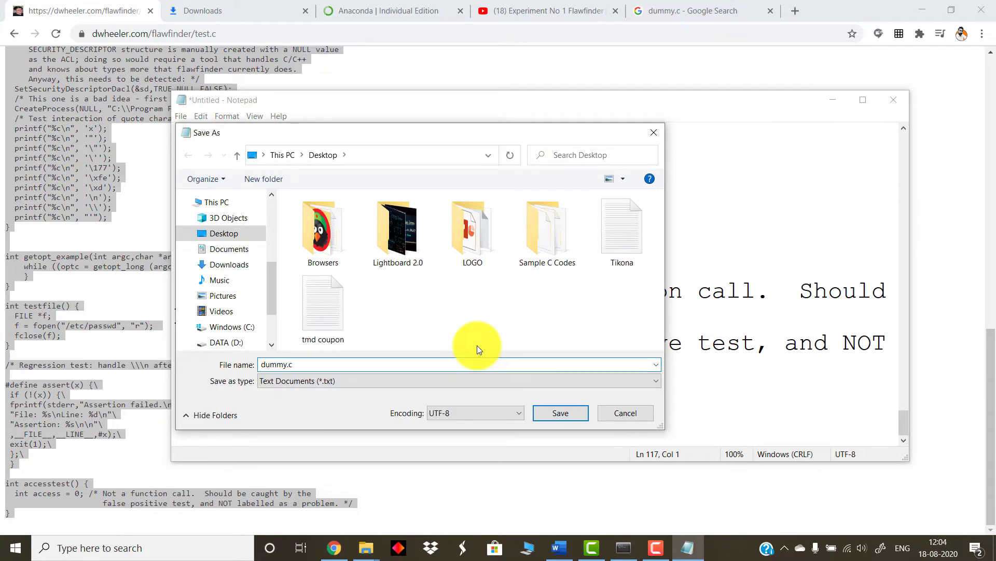
click(457, 380)
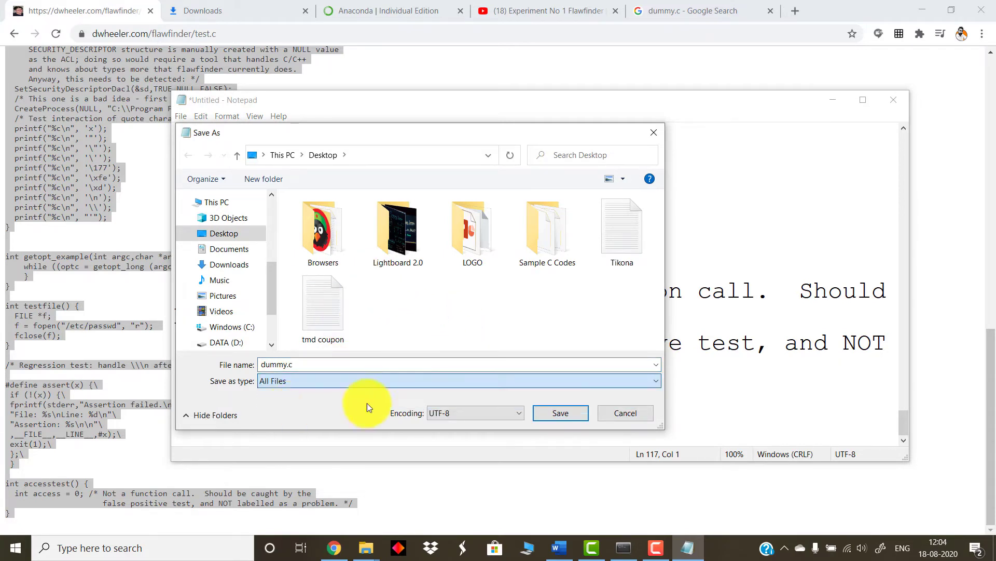
click(559, 412)
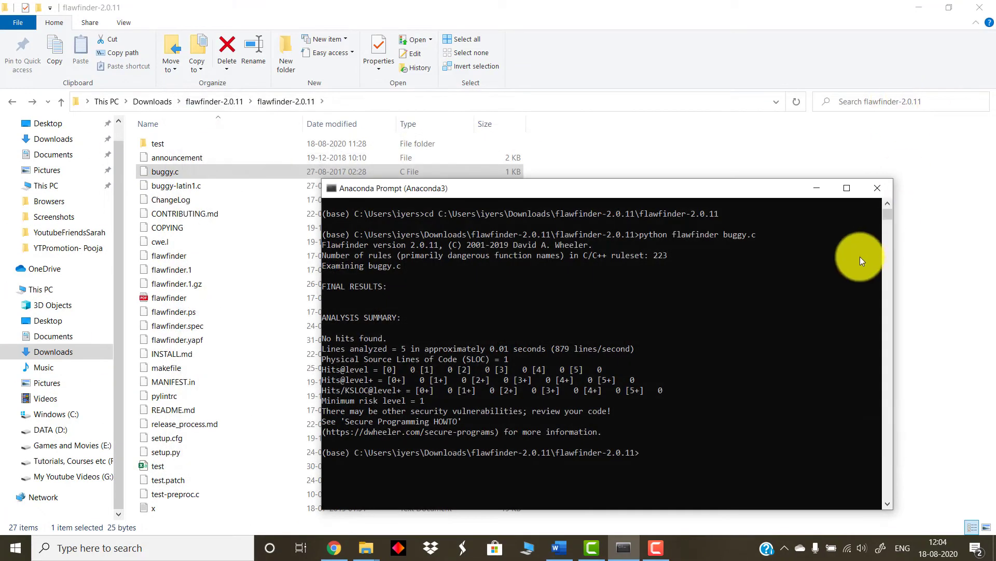
mouse_move(743, 363)
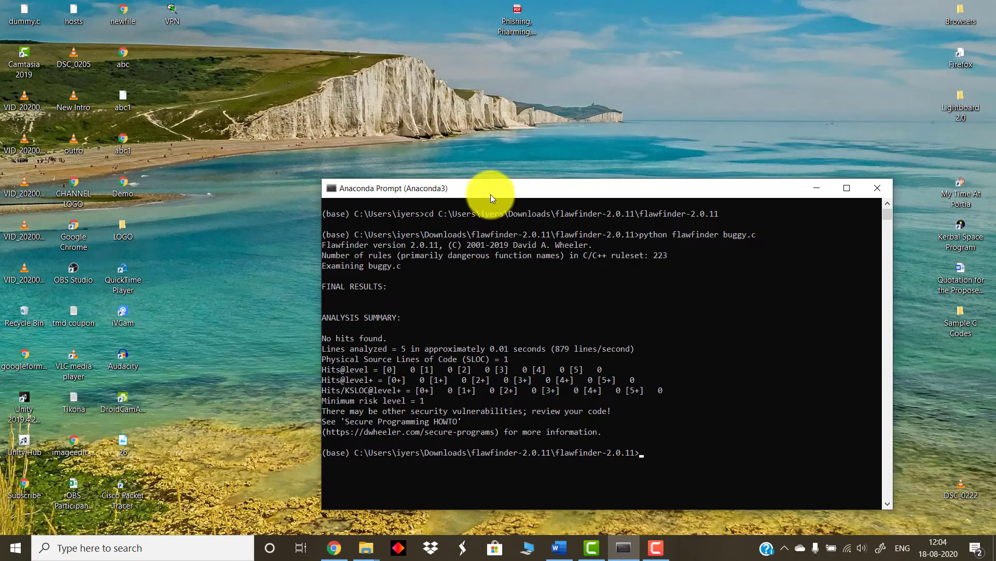
Step: Read dummy.c's location from Properties and point the recalled flawfinder command at C:\Users\iyers\Desktop\dummy.c
drag(491, 188, 448, 165)
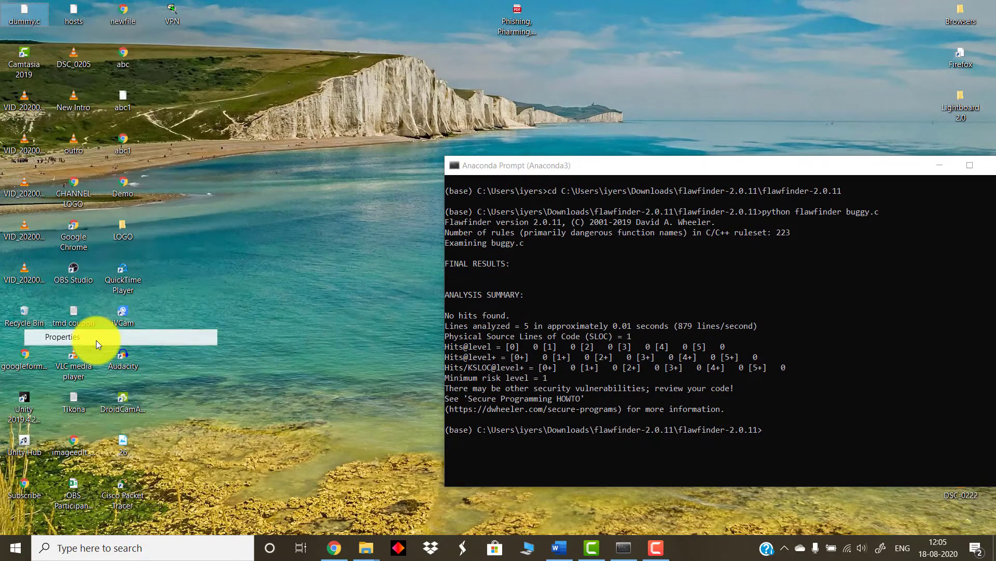
click(61, 336)
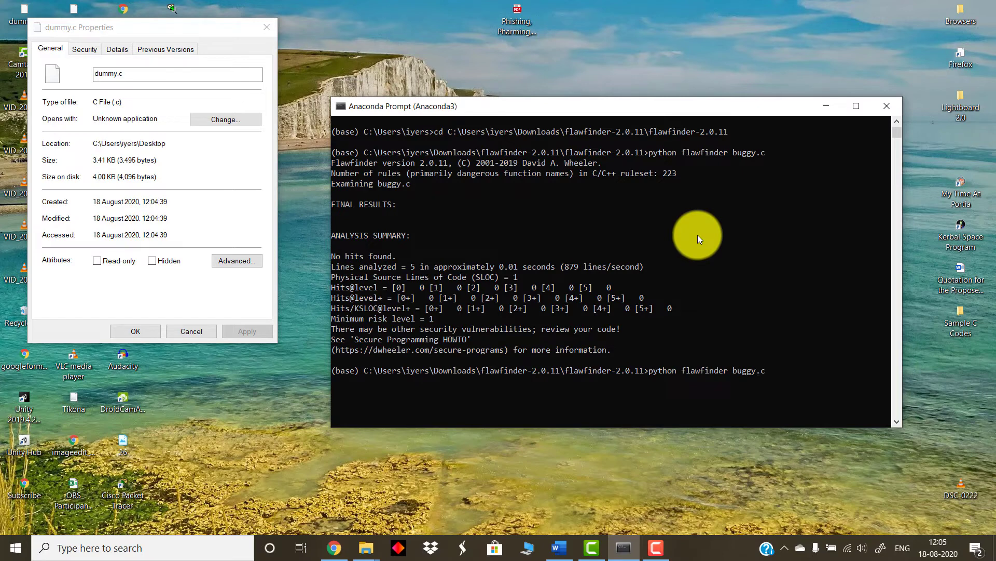
key(Backspace)
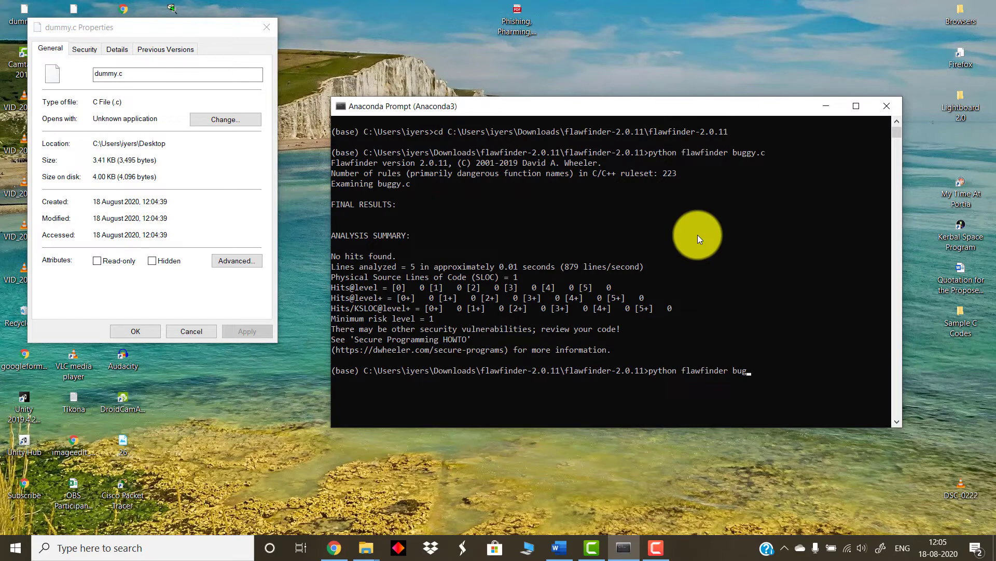
text(C:\Users\iyers\Desktop)
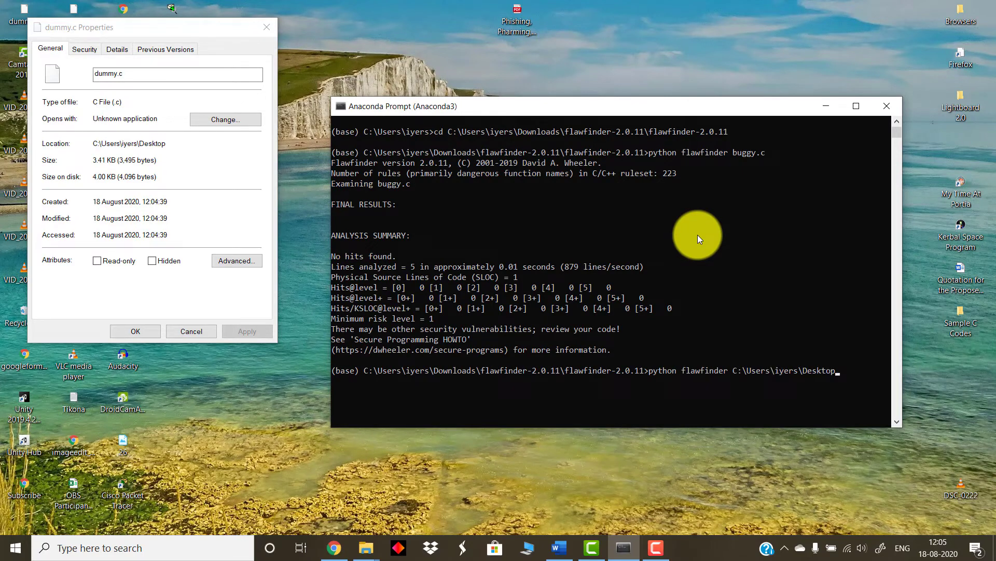
text(dummy.c)
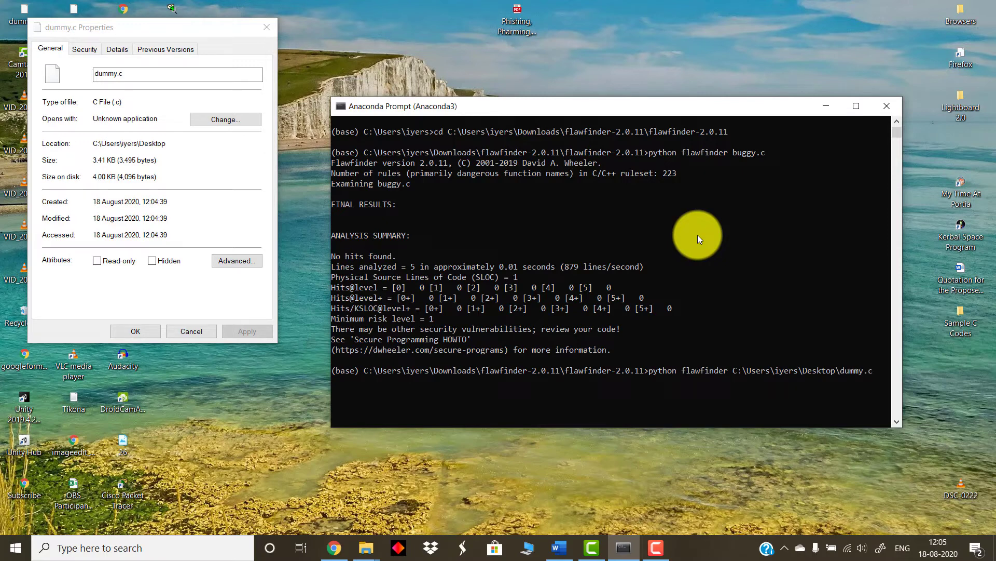
Step: Run flawfinder on dummy.c and scroll to the final results reporting 36 hits
key(enter)
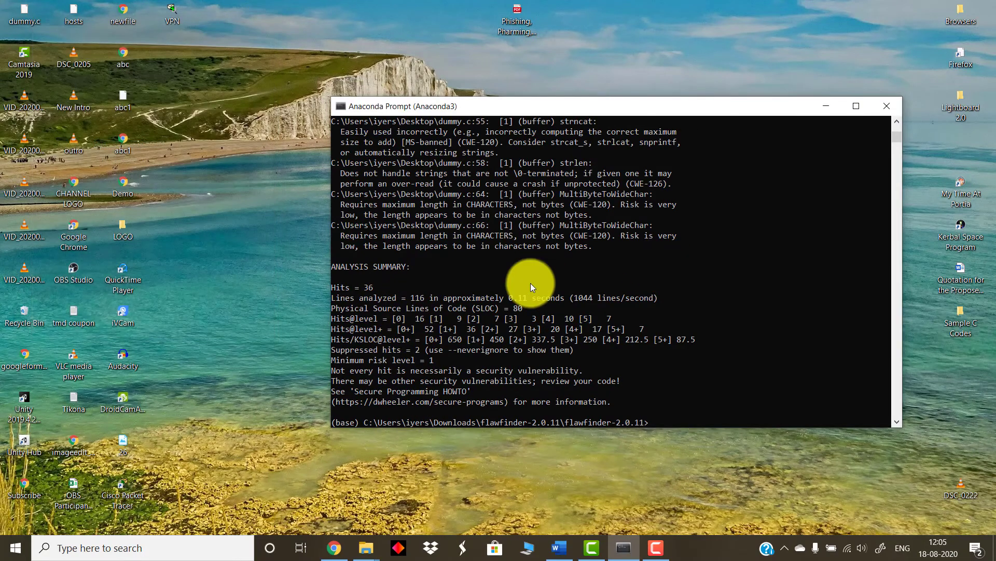
mouse_move(811, 350)
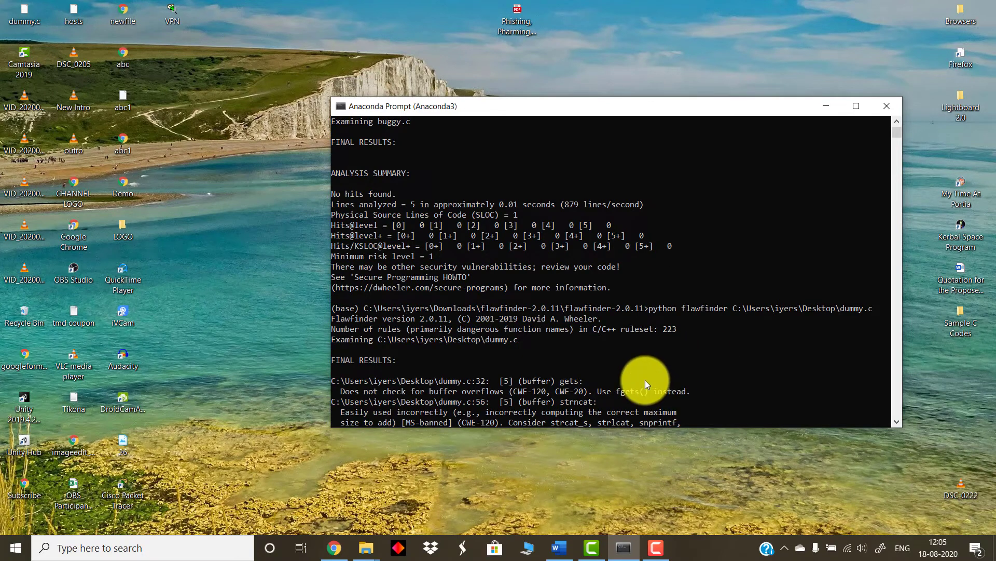
scroll(down, 3)
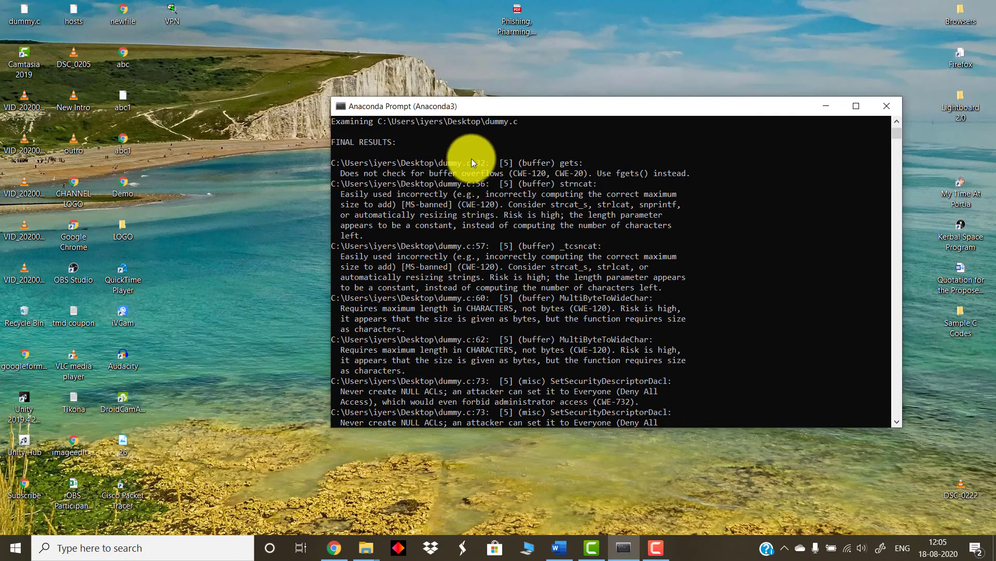
Step: Open dummy.c with Sublime Text via Open with, locating sublime in Program Files
right_click(24, 14)
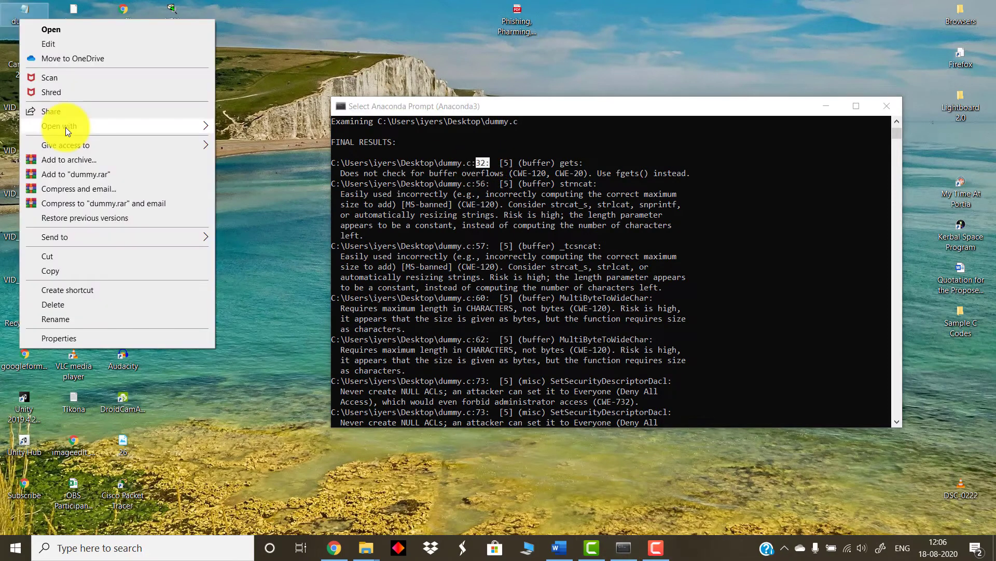
click(59, 126)
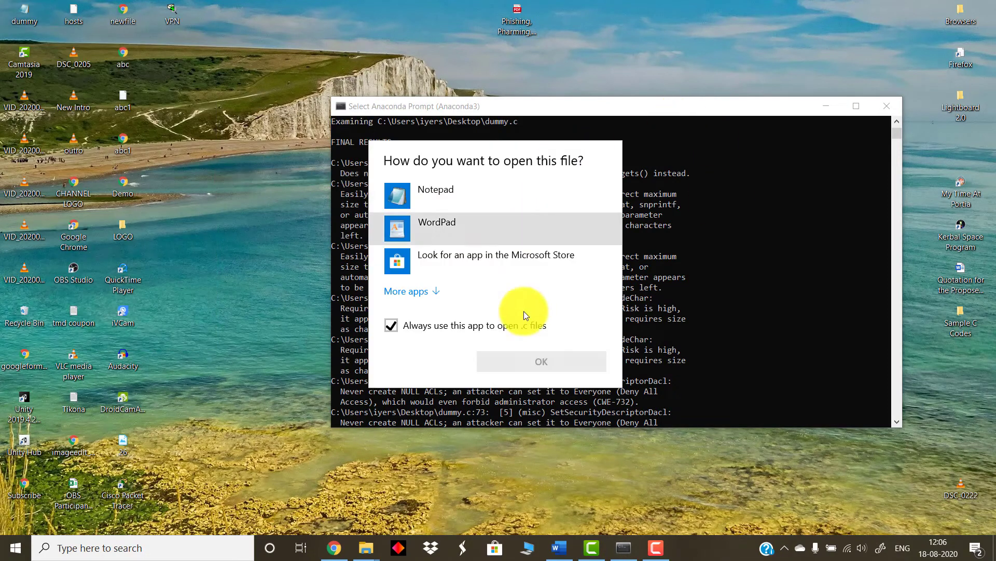
click(405, 291)
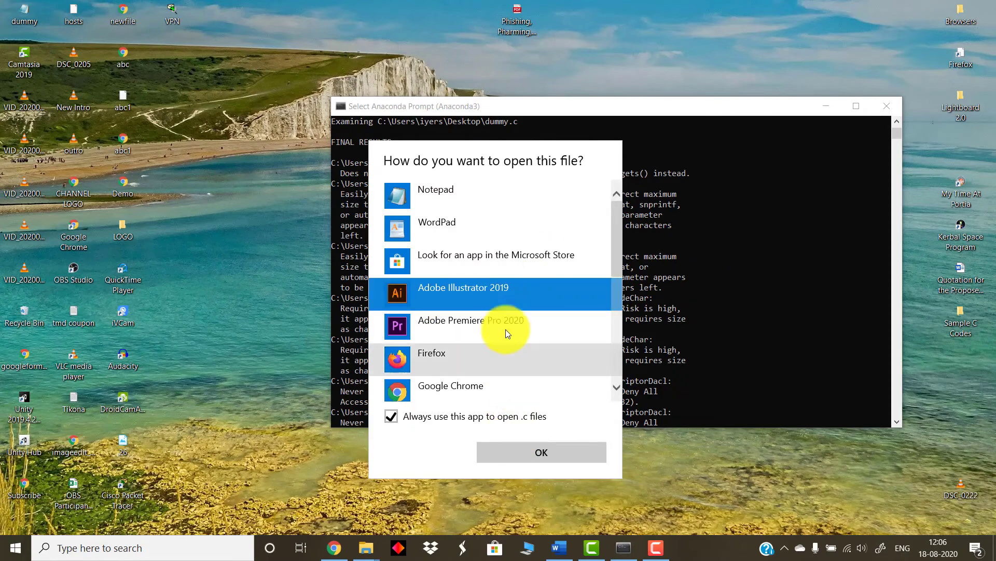
scroll(down, 3)
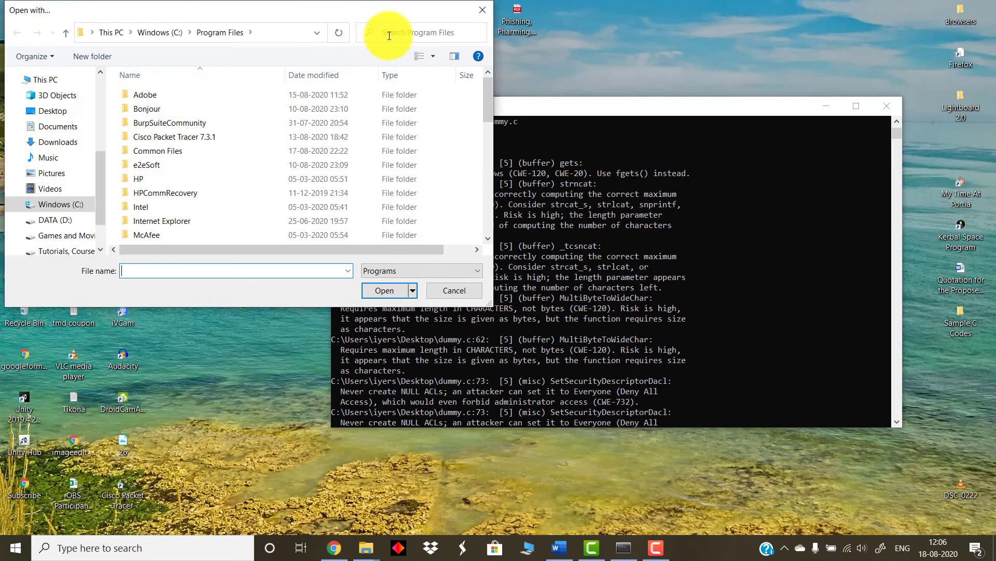
text(sublime)
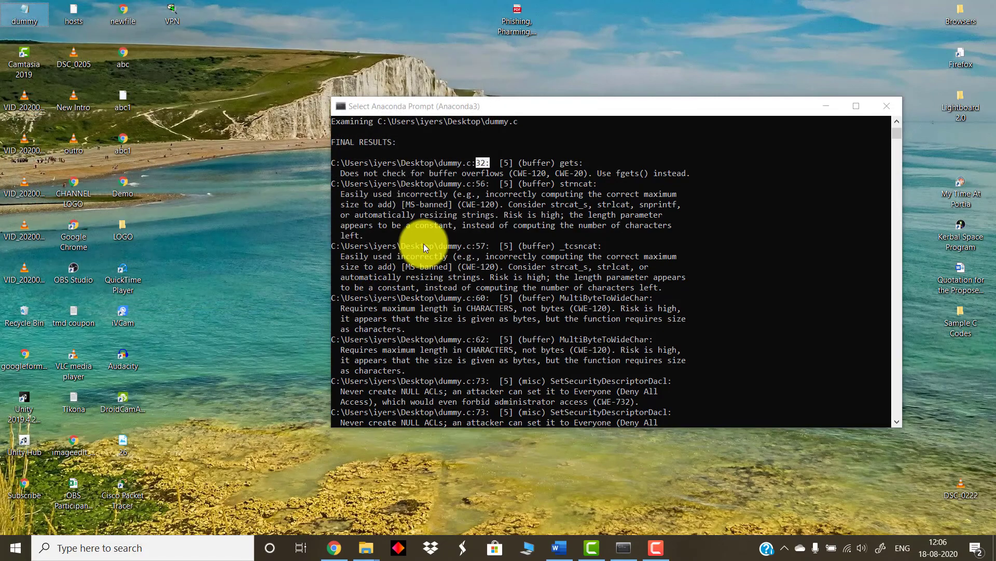
click(687, 547)
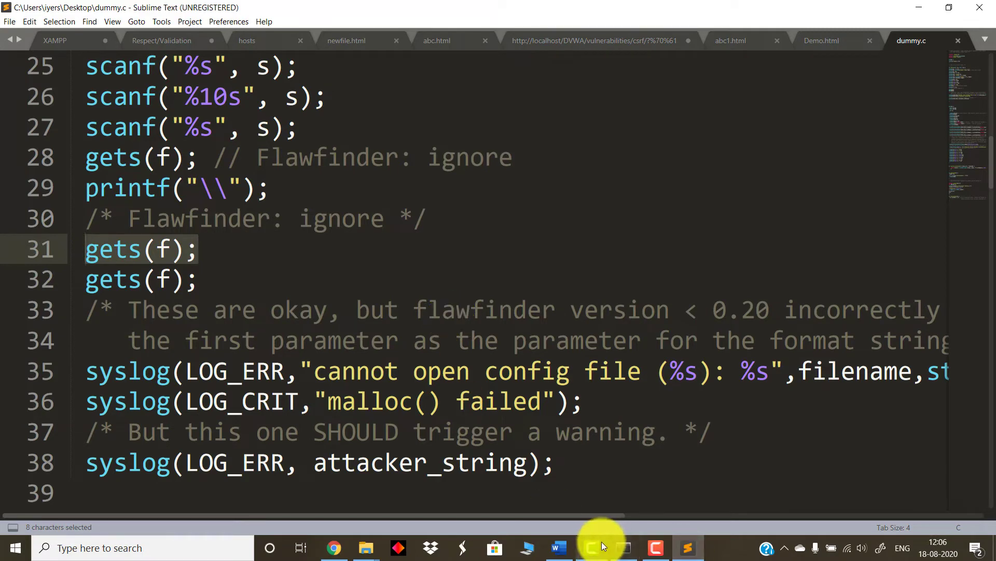
Step: Select the gets(f) call on line 32 and match it to flawfinder's fgets() recommendation
click(591, 547)
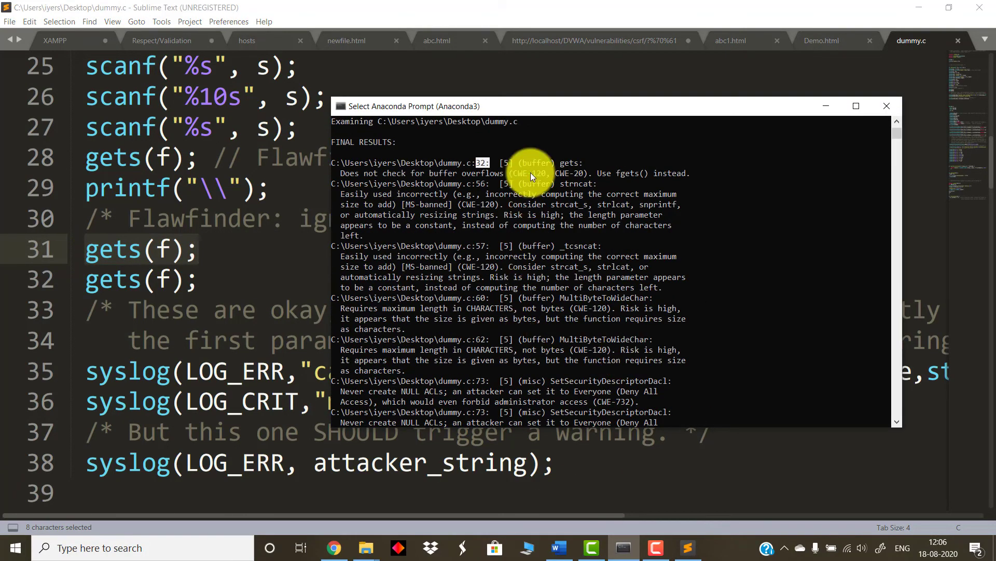
mouse_move(410, 231)
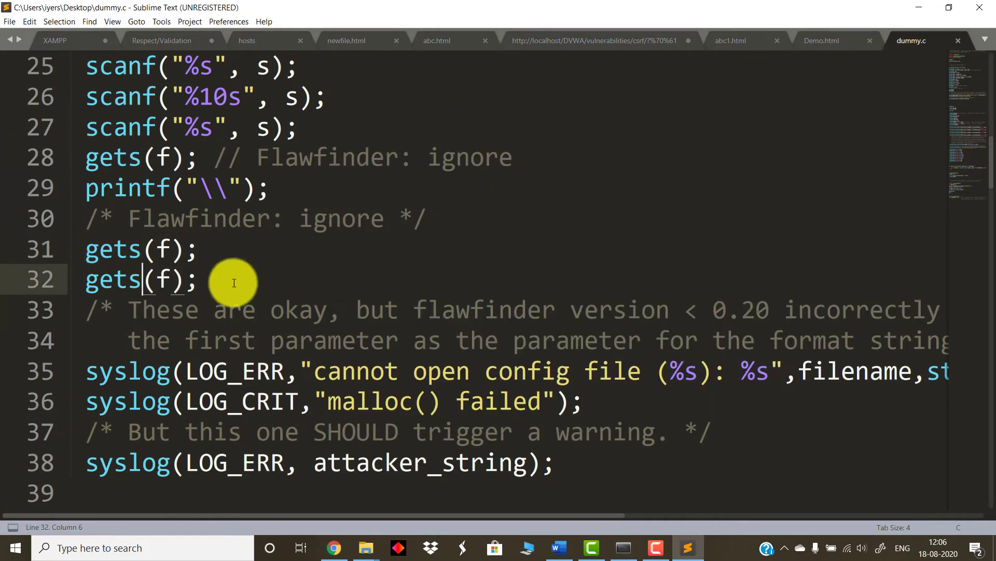
double_click(113, 279)
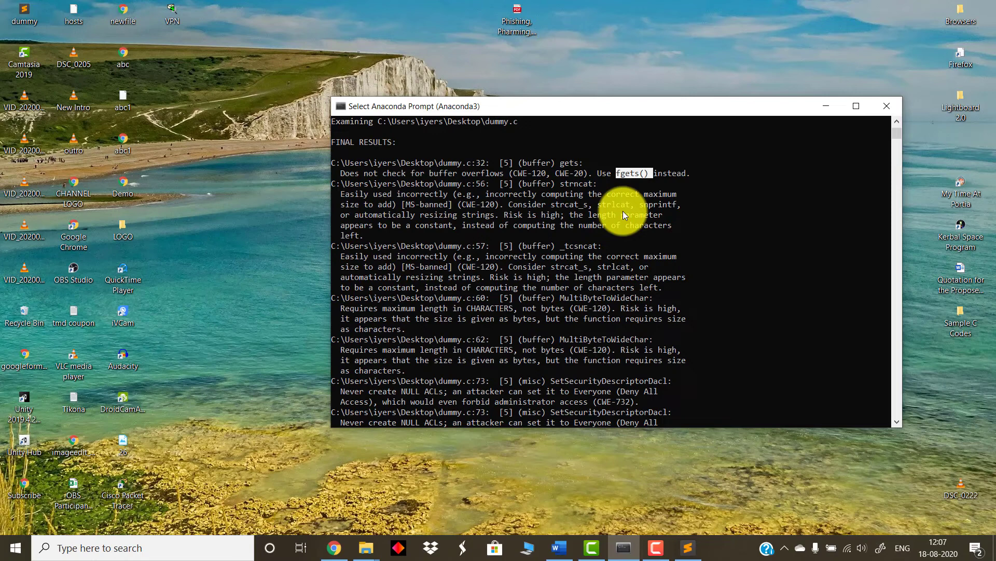
mouse_move(613, 232)
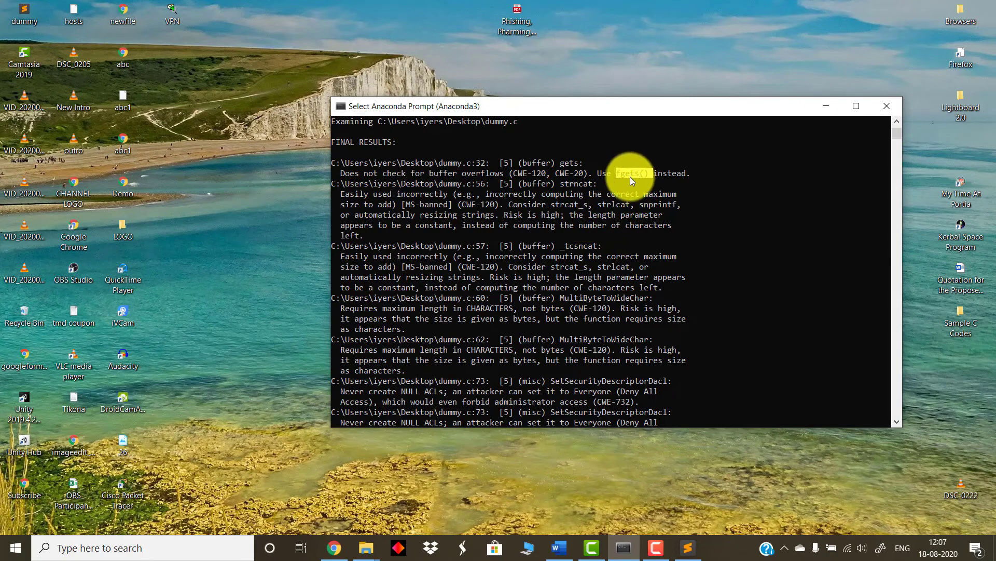
click(687, 547)
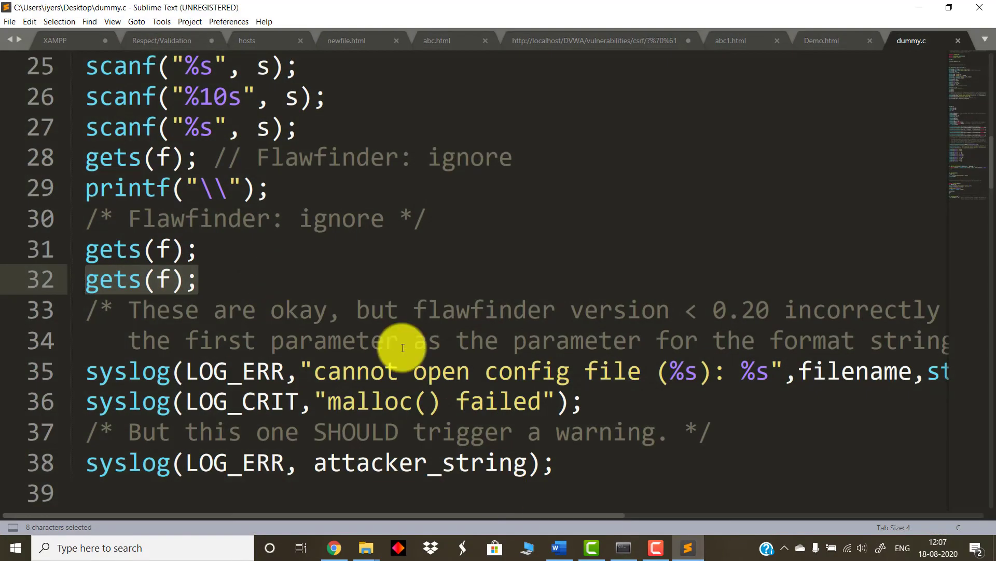
mouse_move(219, 291)
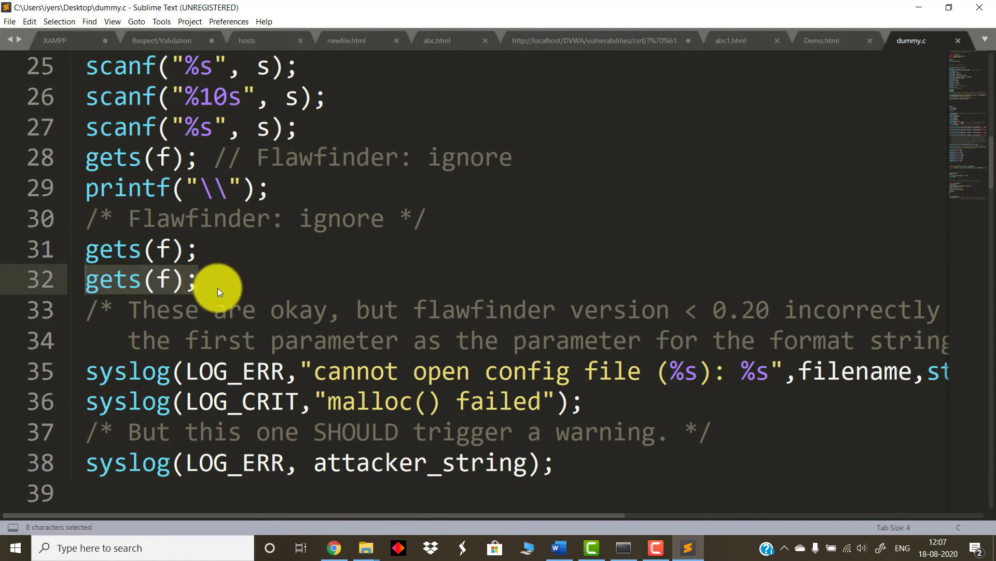
click(197, 279)
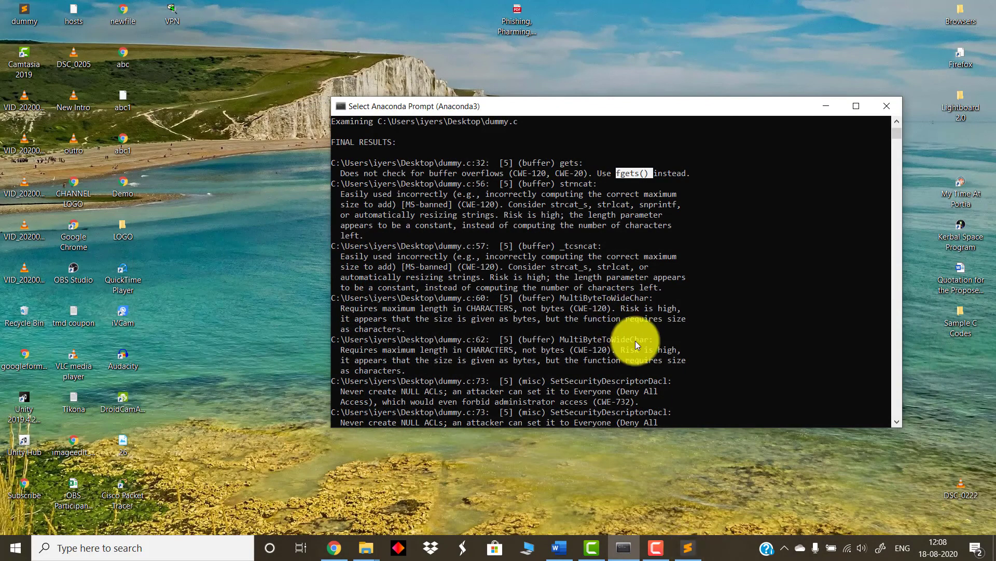
mouse_move(661, 296)
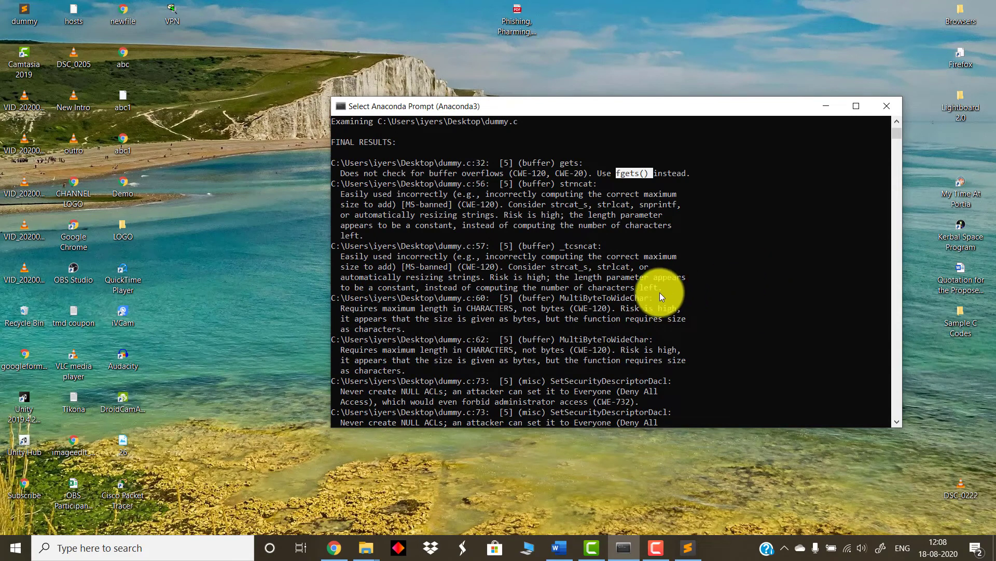
mouse_move(604, 203)
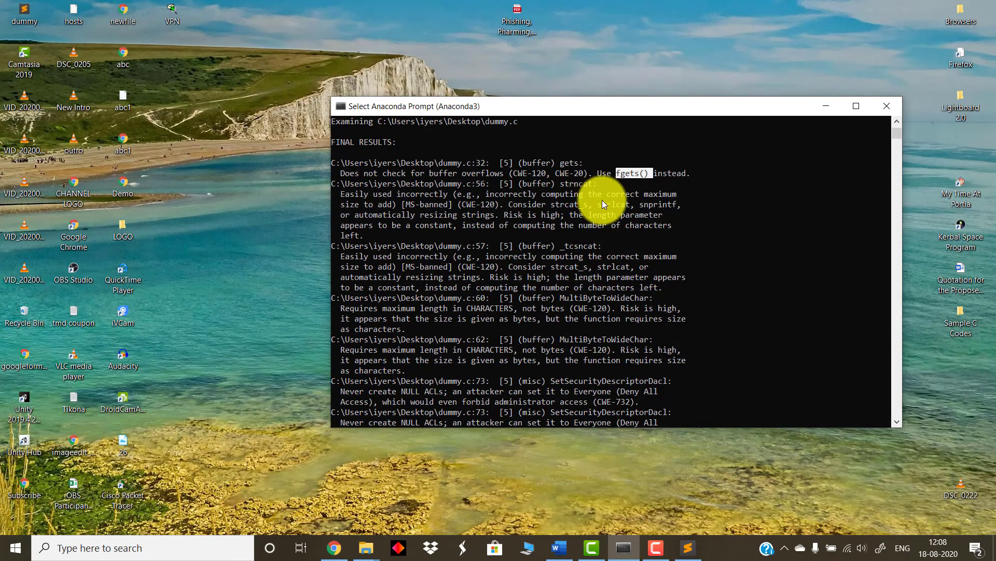
Step: Scroll to the analysis summary: 36 hits, 116 lines analysed, 2 suppressed
scroll(down, 3)
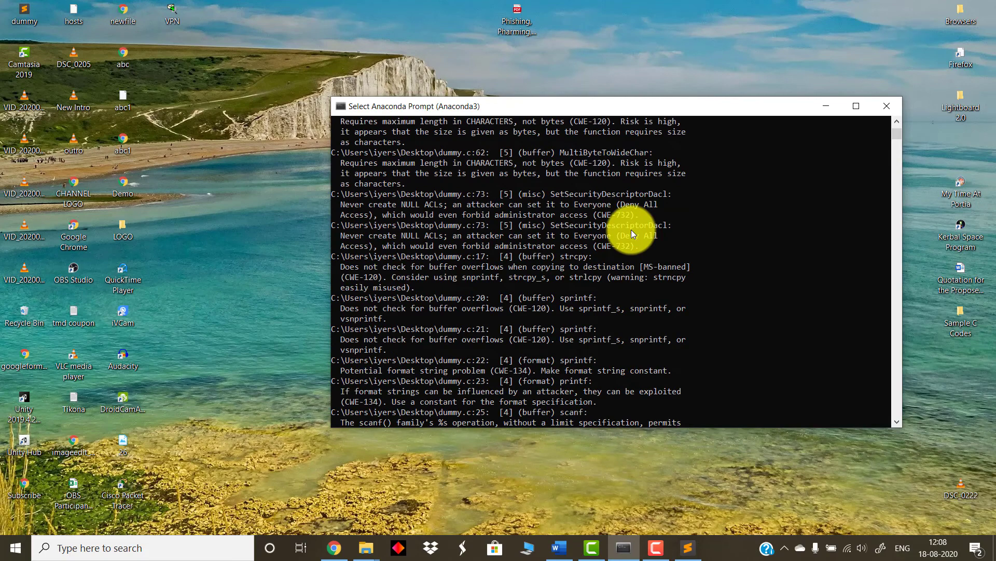
scroll(down, 3)
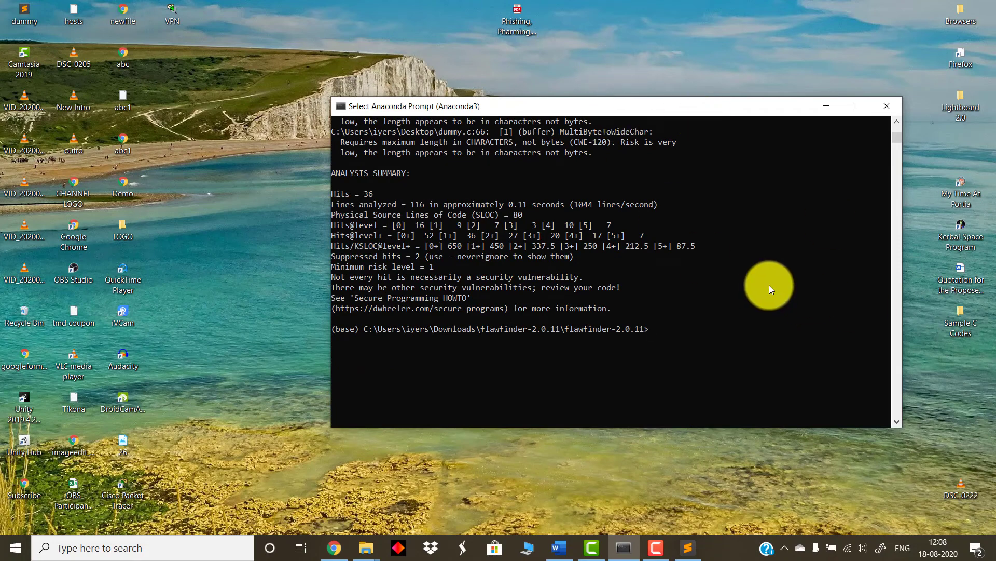
mouse_move(774, 288)
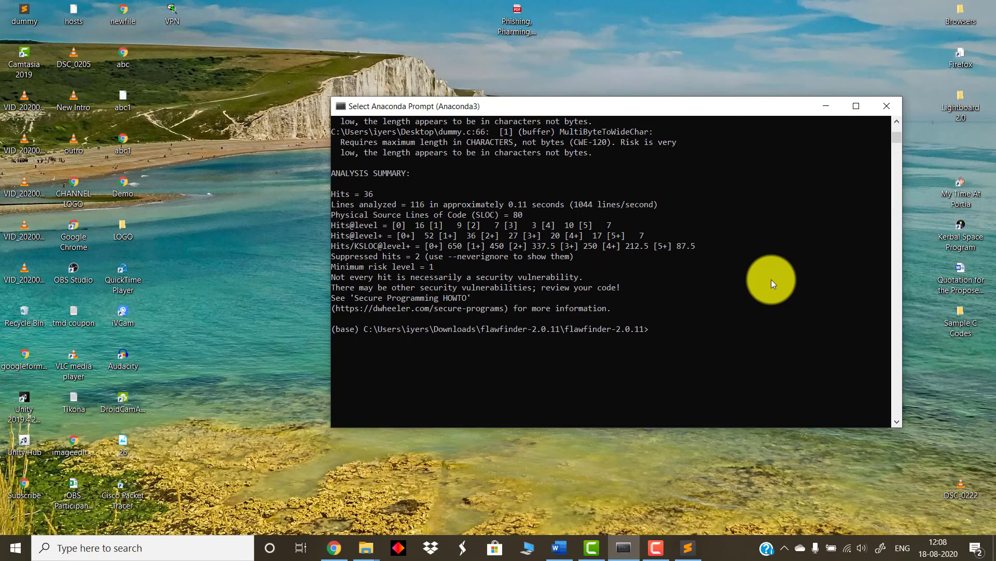
mouse_move(602, 506)
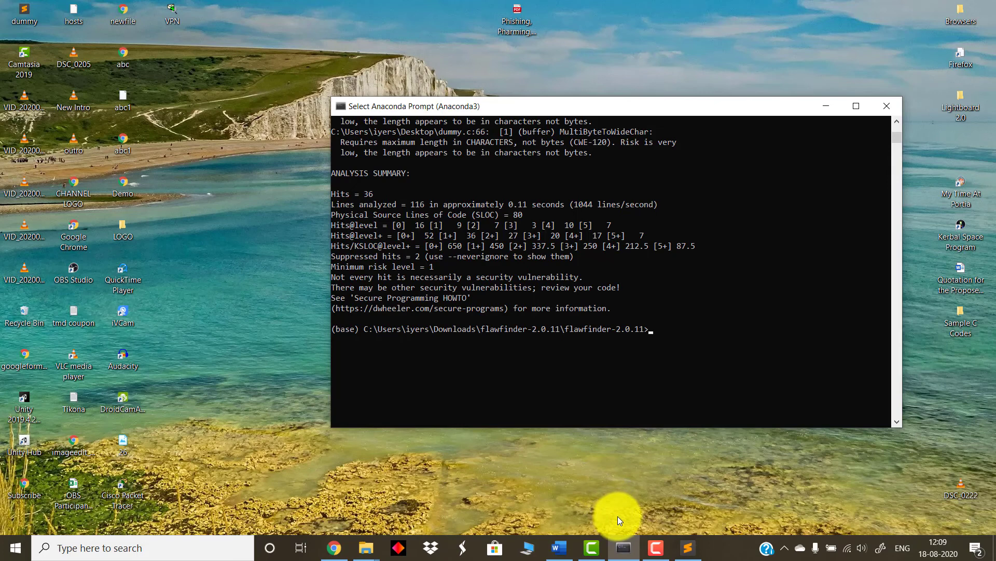
mouse_move(626, 519)
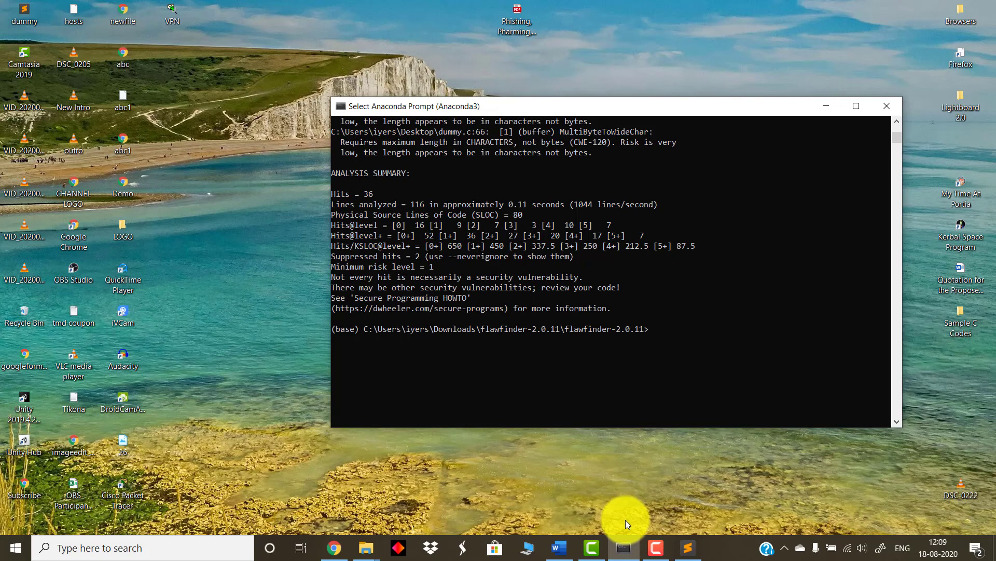
mouse_move(625, 521)
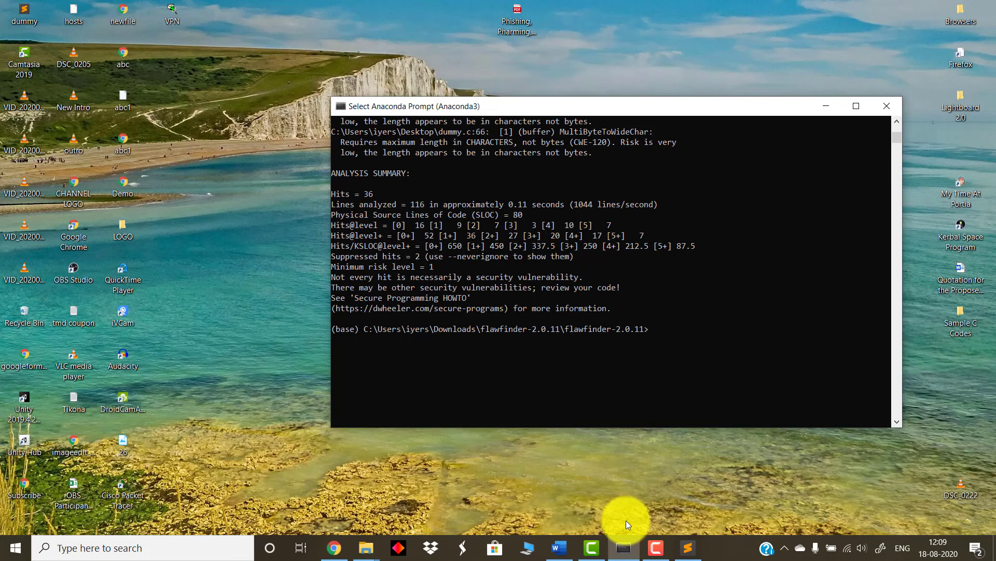